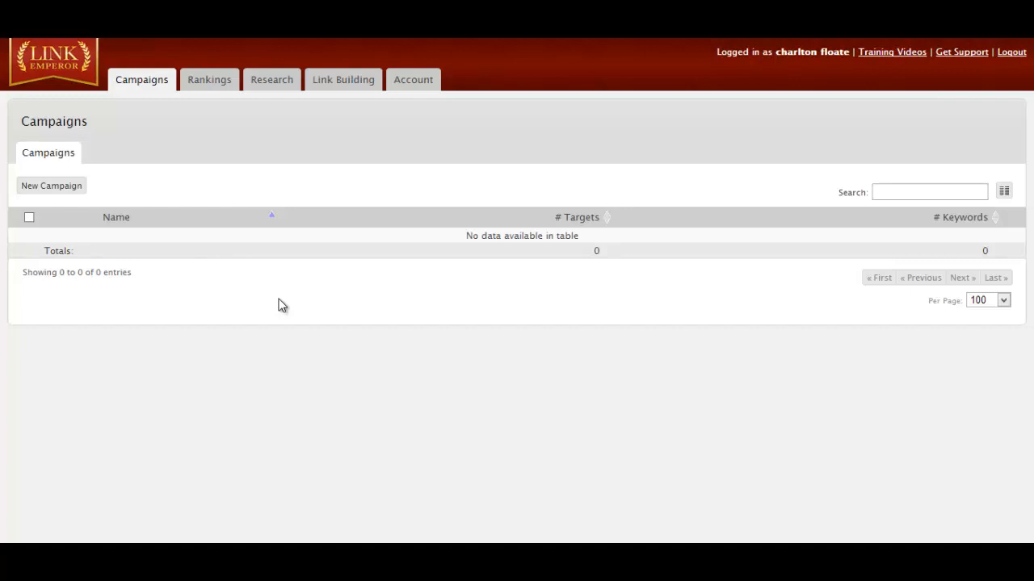
pyautogui.moveTo(579, 448)
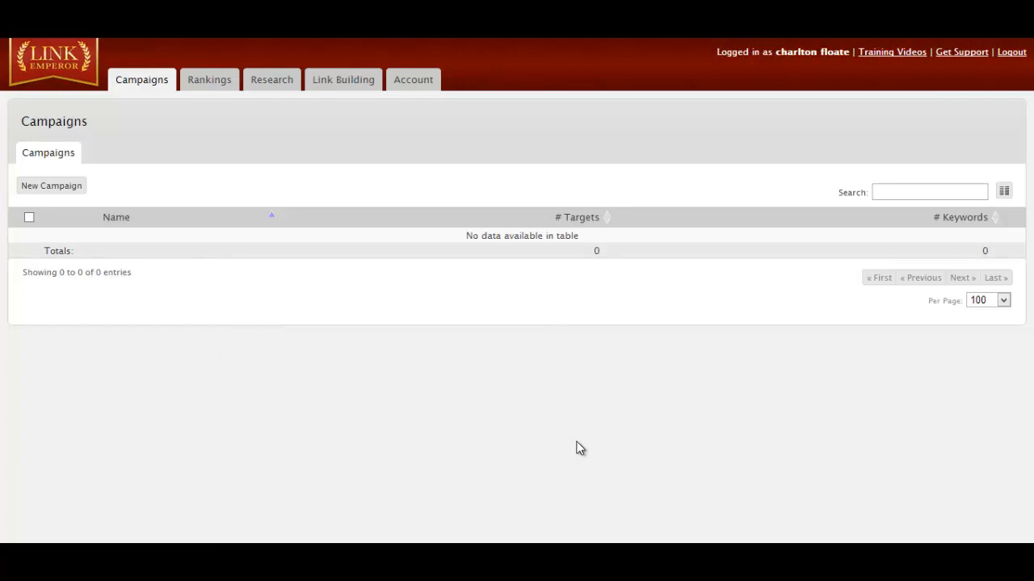
pyautogui.moveTo(121, 289)
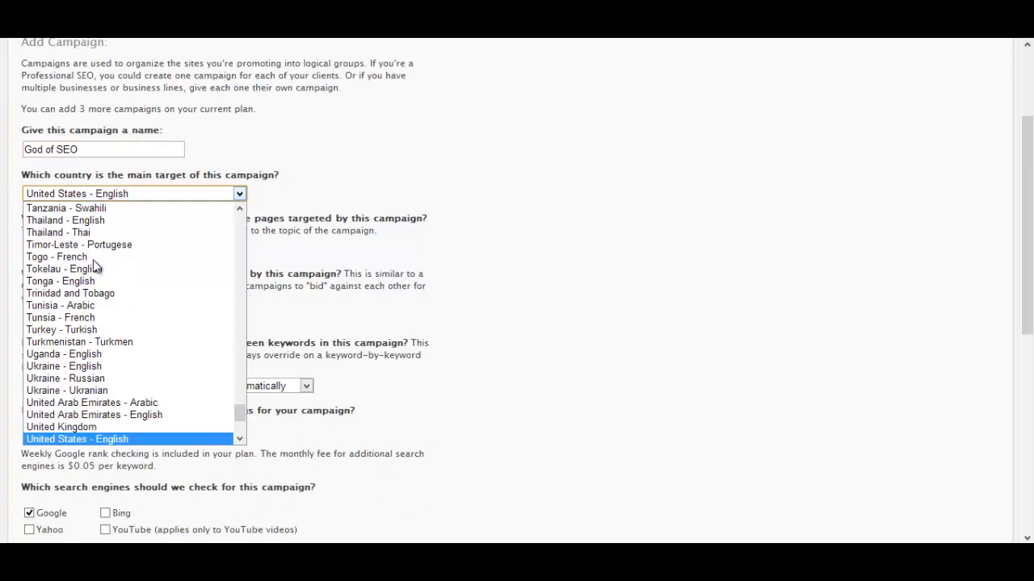
# - Keep United States - English, set category path Business Management > Internet Marketing > Search Engine Optimization, keep automatic keyword priorities
pyautogui.click(78, 439)
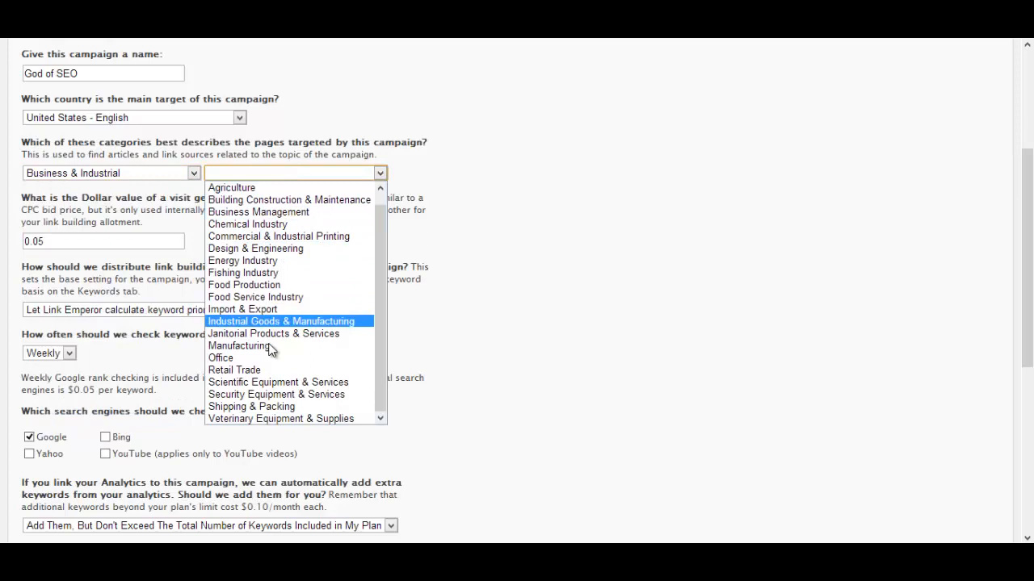
pyautogui.click(259, 211)
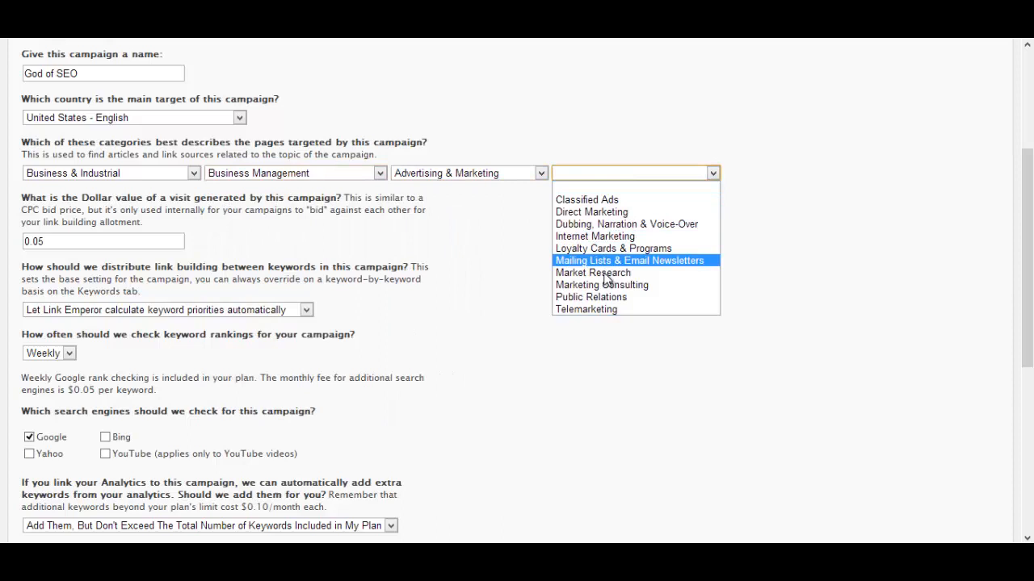
pyautogui.click(594, 236)
pyautogui.write('1.2')
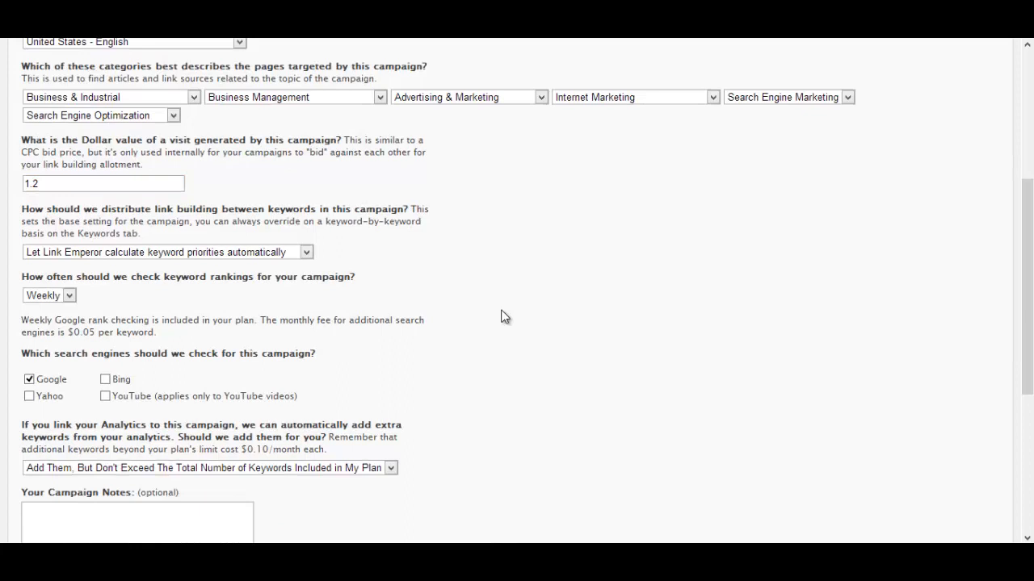
pyautogui.click(305, 252)
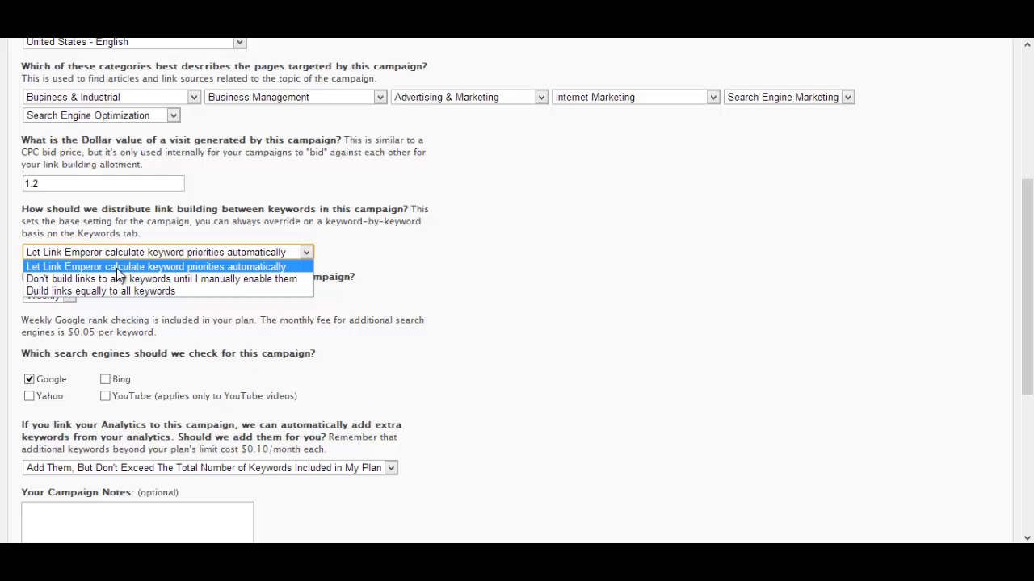
pyautogui.click(158, 266)
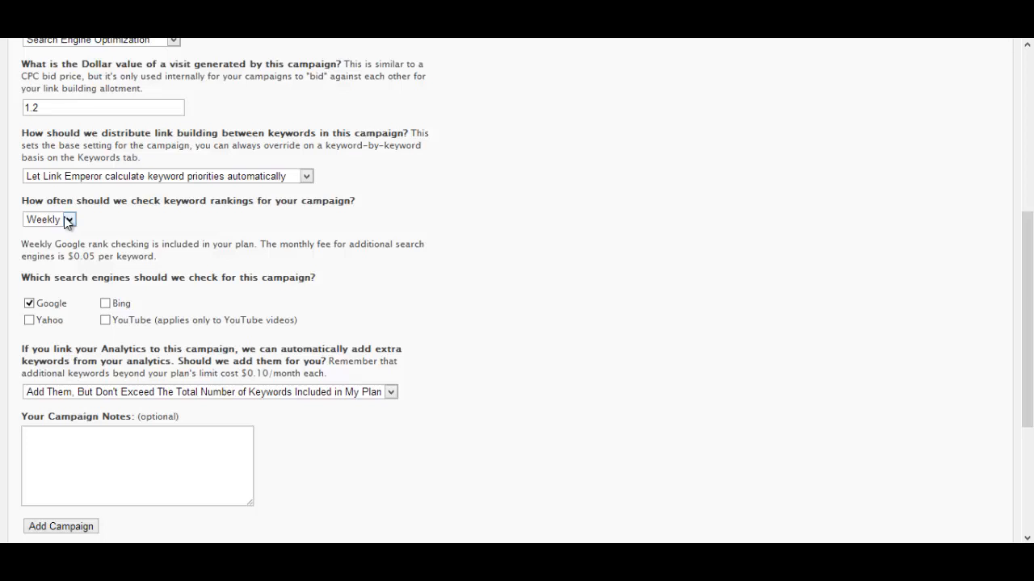
pyautogui.click(49, 219)
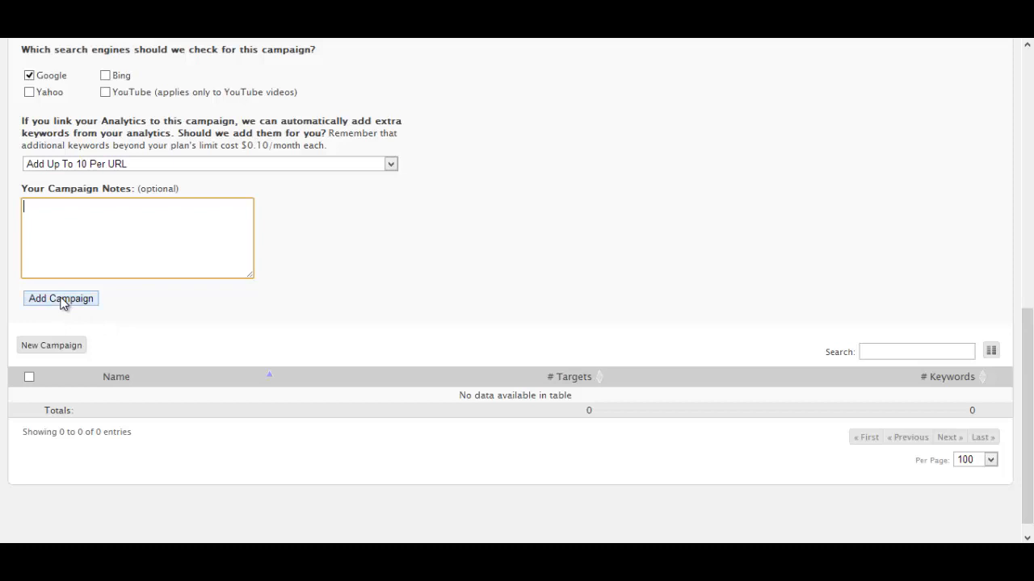
# - Add the God of SEO campaign and start adding a target URL on its Targets tab
pyautogui.click(61, 297)
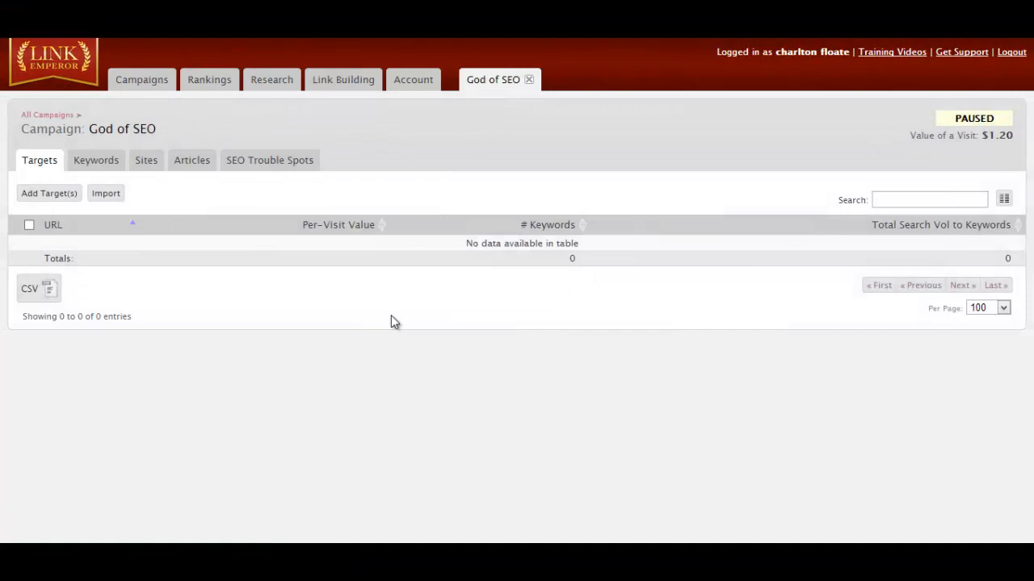
pyautogui.moveTo(145, 160)
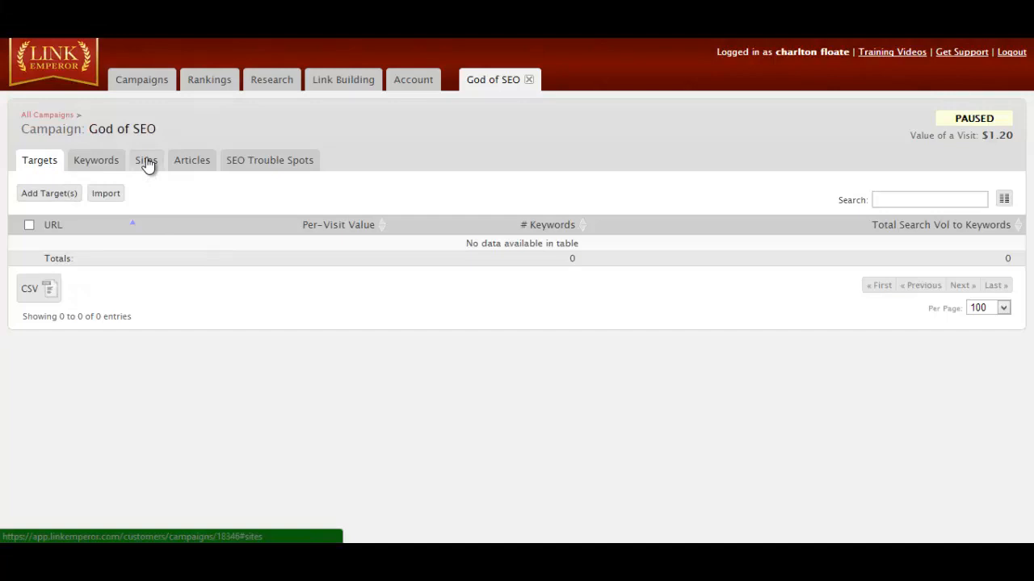
pyautogui.click(49, 194)
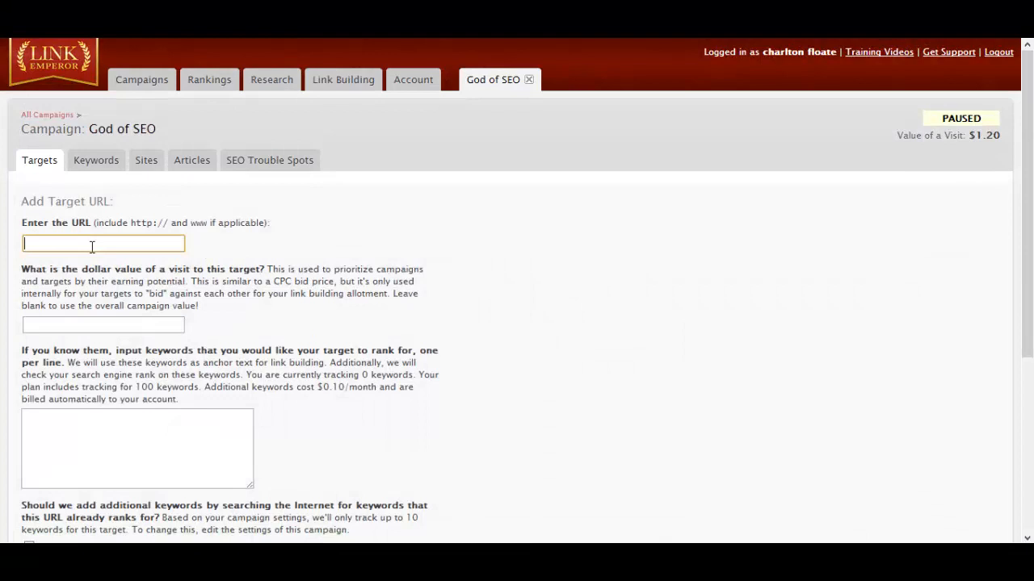
# - Add target godofseo.co with visit value 1.2 and five keywords ending with 'marketing blog'
pyautogui.write('1.2')
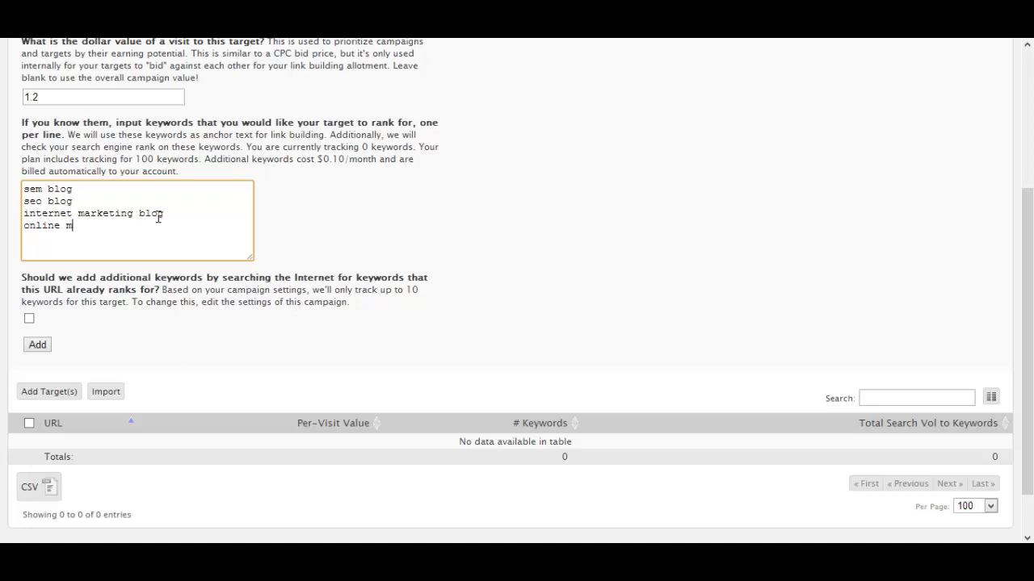
pyautogui.write('arketing blog')
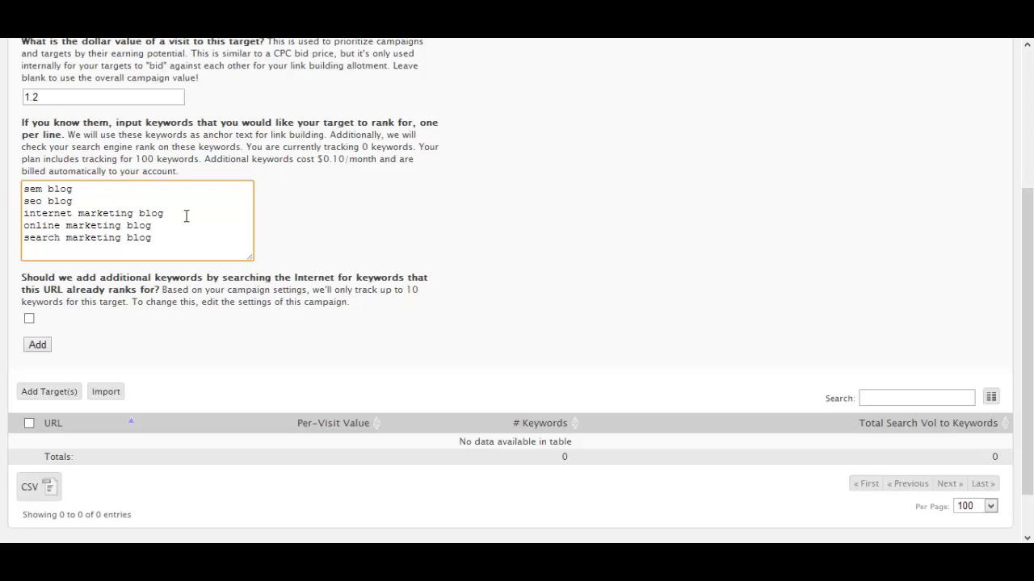
pyautogui.click(38, 345)
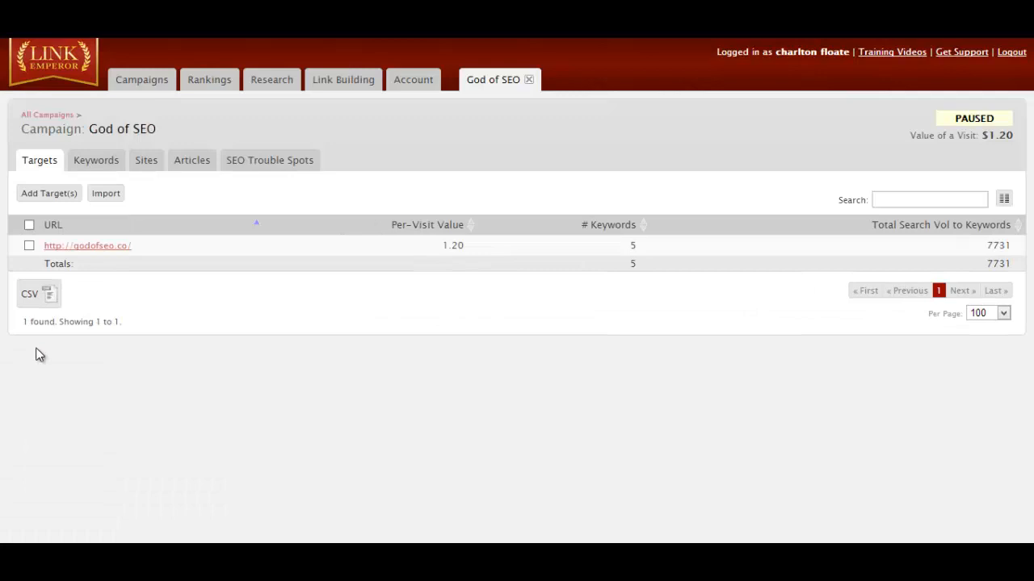
# - Generate five 500-word ArticleBuilder search engine optimization articles, then begin a manually added article
pyautogui.click(191, 160)
pyautogui.write('5')
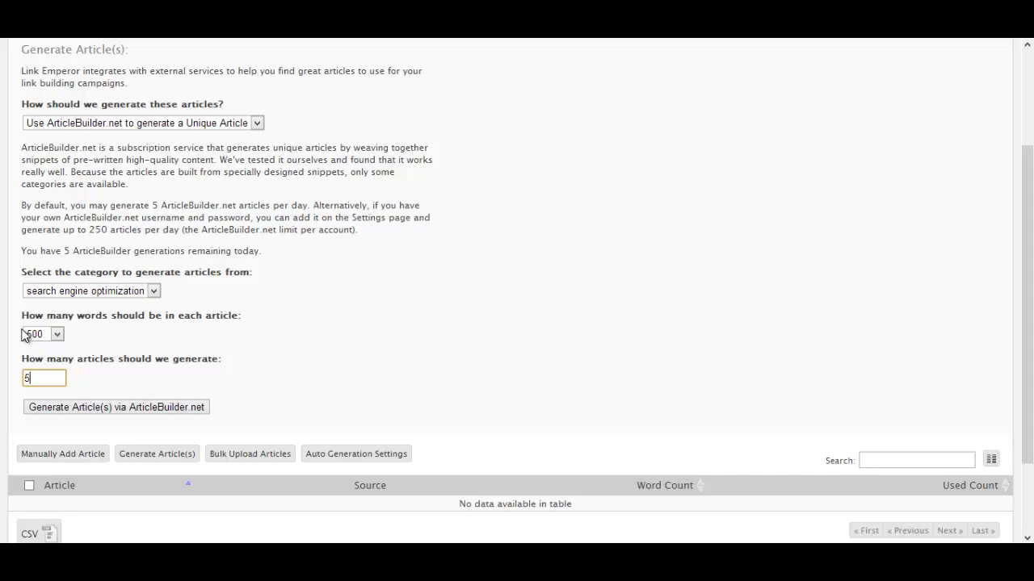
pyautogui.click(116, 407)
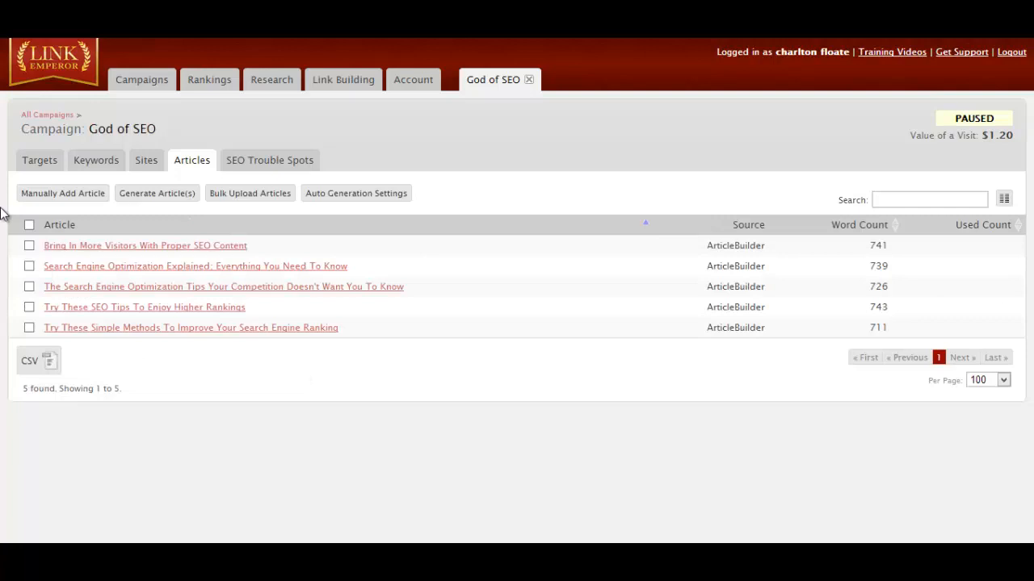
pyautogui.click(61, 194)
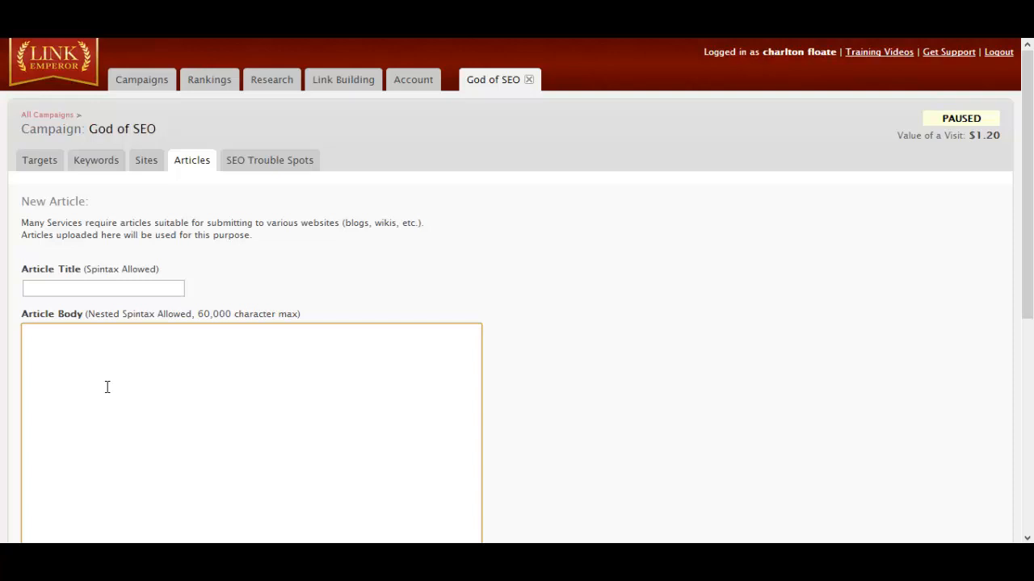
# - Abandon the blank New Article form and switch to the campaign's Sites section
pyautogui.scroll(-3)
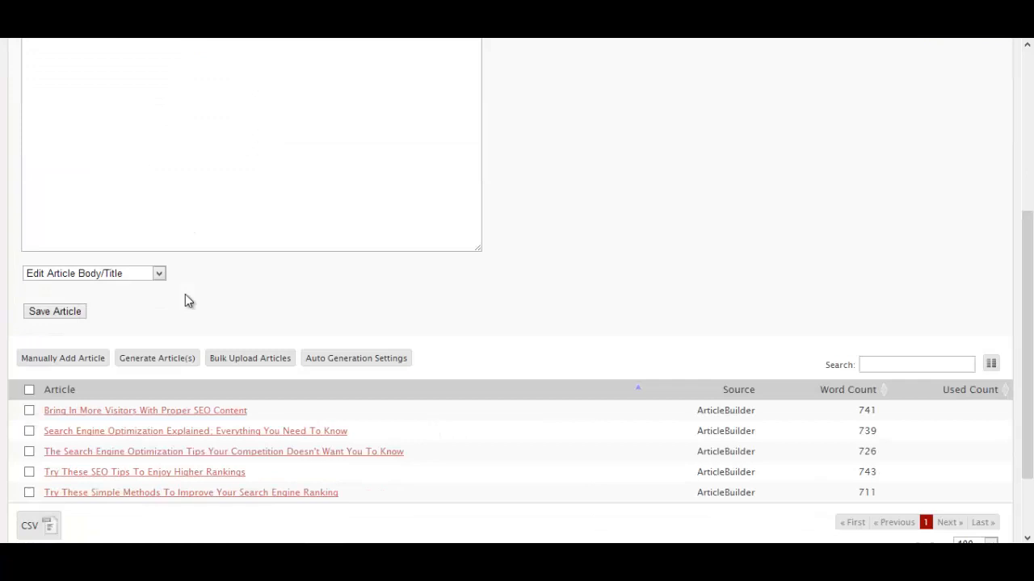
pyautogui.click(145, 160)
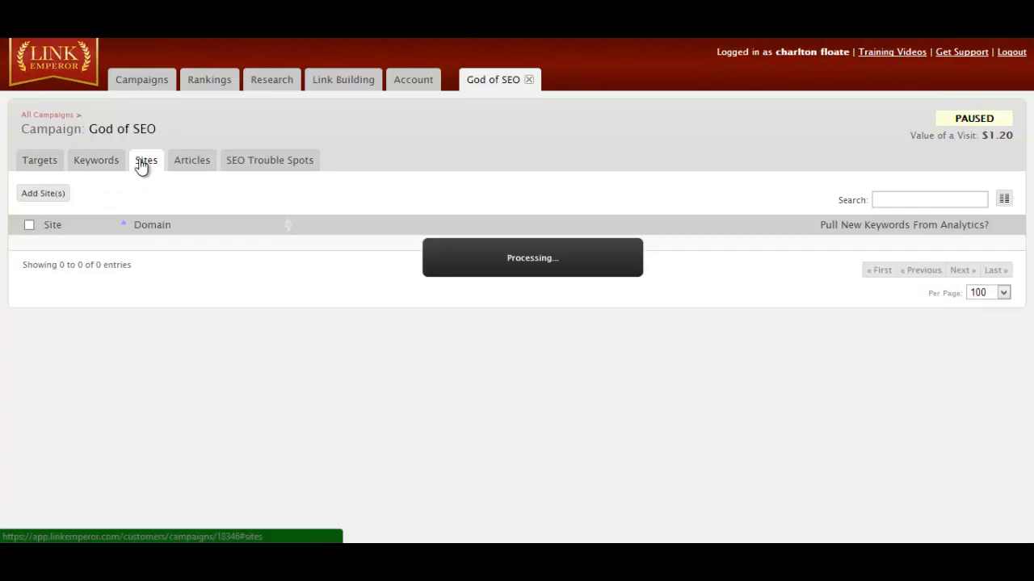
# - View the Add Site(s) form, then move to the Link Building design page
pyautogui.click(42, 194)
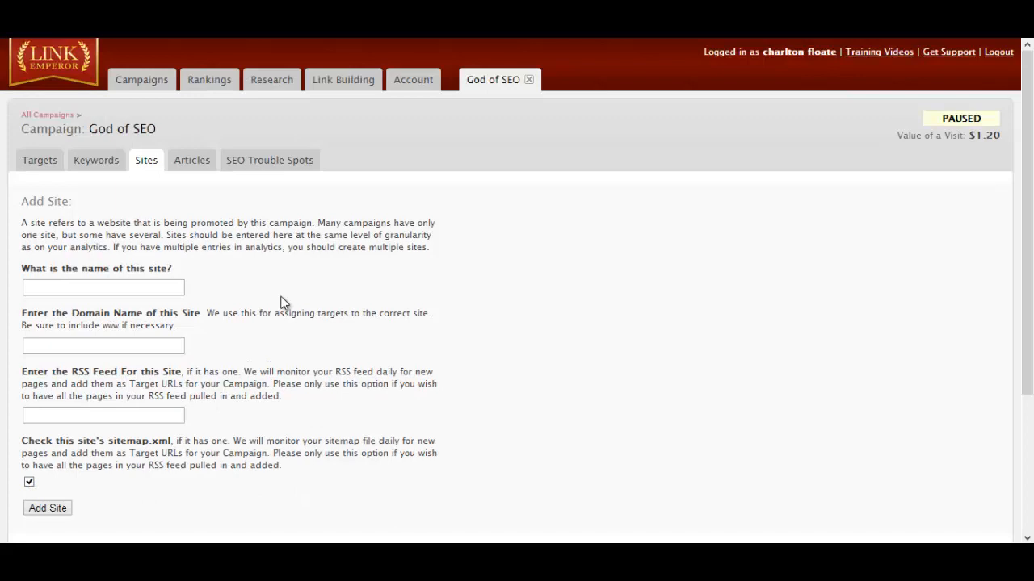
pyautogui.click(142, 80)
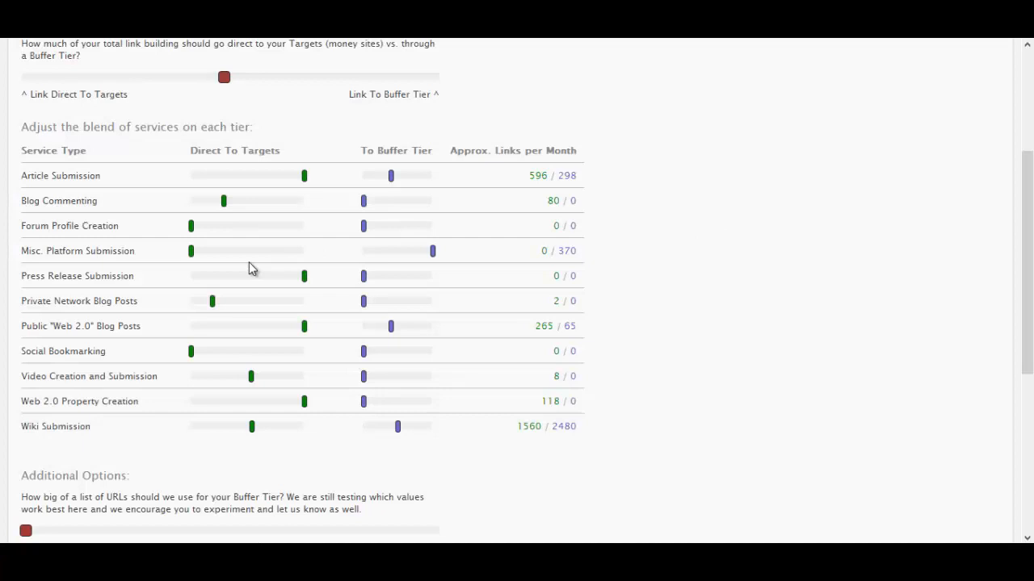
pyautogui.moveTo(271, 488)
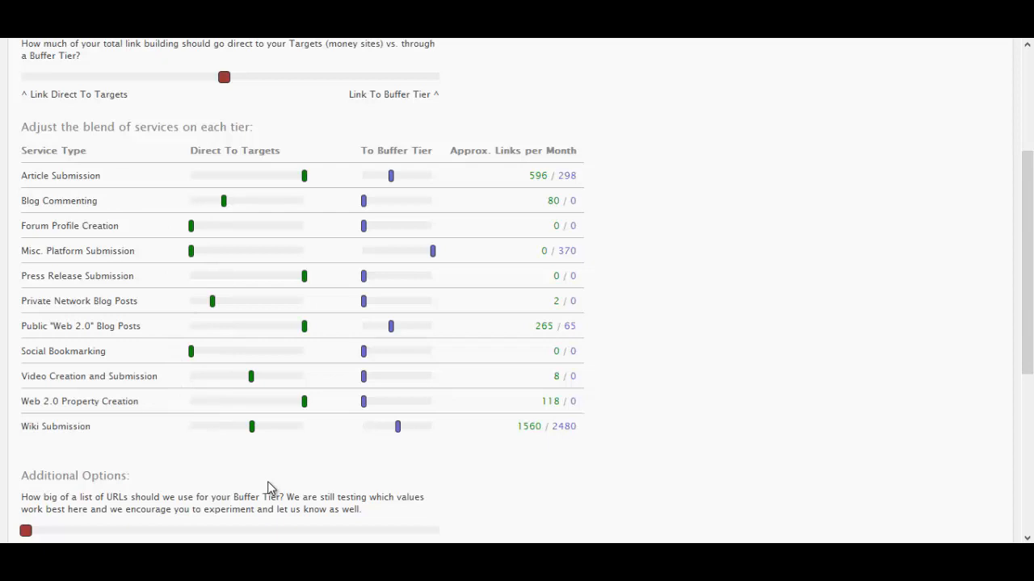
pyautogui.moveTo(45, 240)
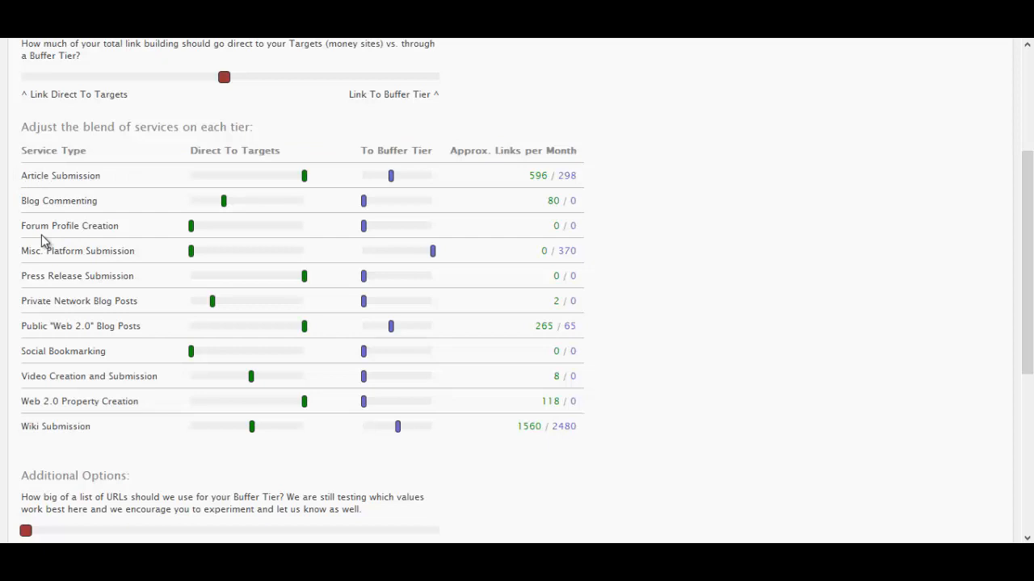
# - Adjust a To Buffer Tier slider in the link-building blend
pyautogui.doubleClick(78, 275)
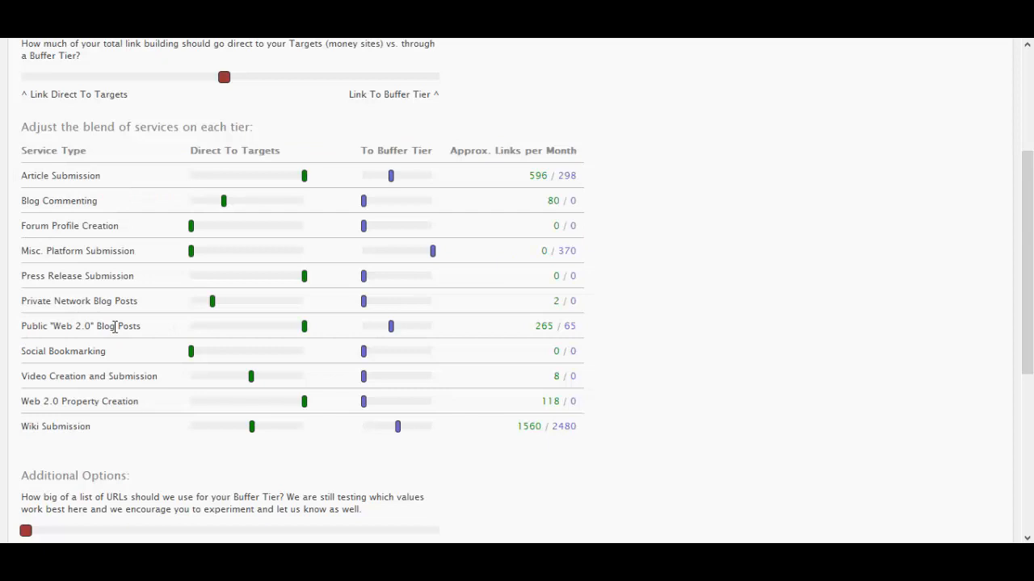
pyautogui.moveTo(84, 418)
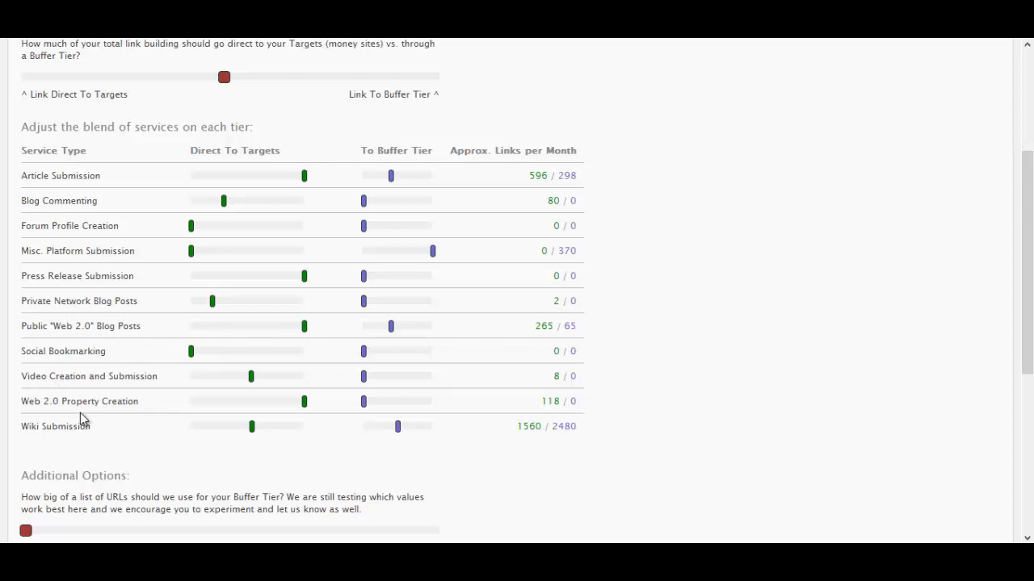
pyautogui.moveTo(414, 271)
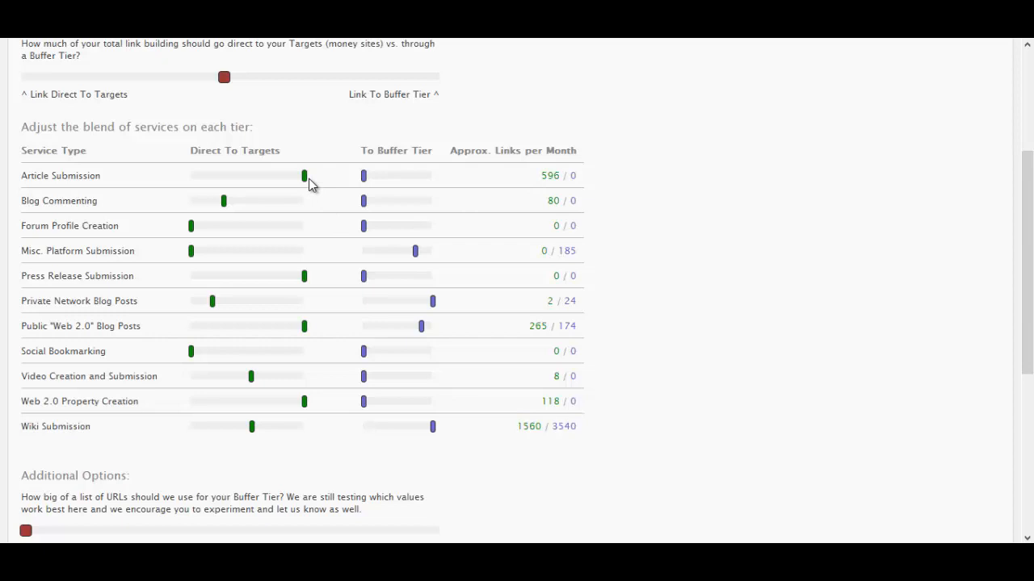
# - Lower the Article Submission Direct To Targets slider and reveal the buffer options below
pyautogui.moveTo(303, 174); pyautogui.dragTo(264, 174)
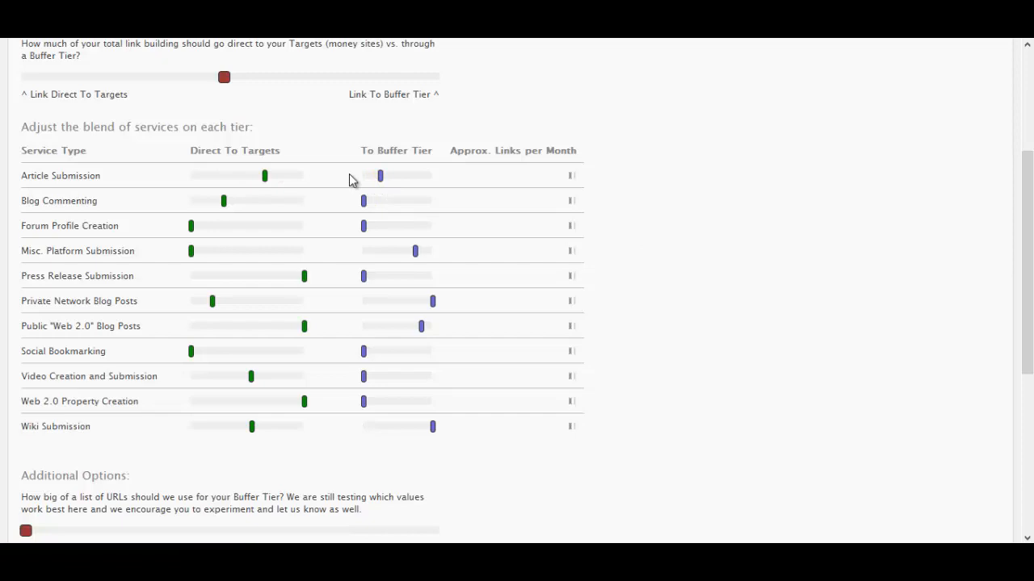
pyautogui.scroll(-3)
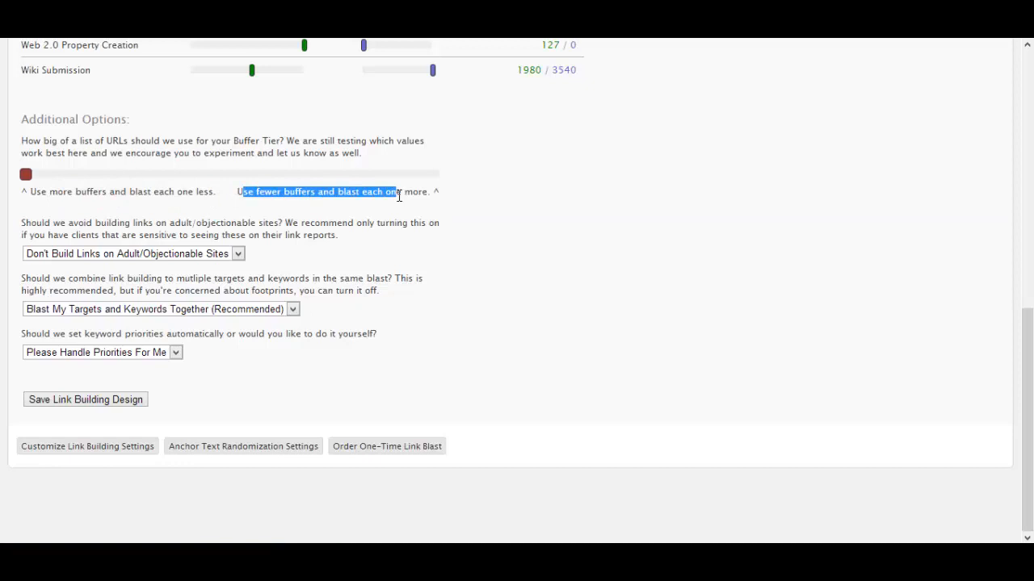
# - Use fewer buffers blasted more, keep targets and keywords blasted together, automatic priorities, and save the design
pyautogui.moveTo(26, 174); pyautogui.dragTo(410, 174)
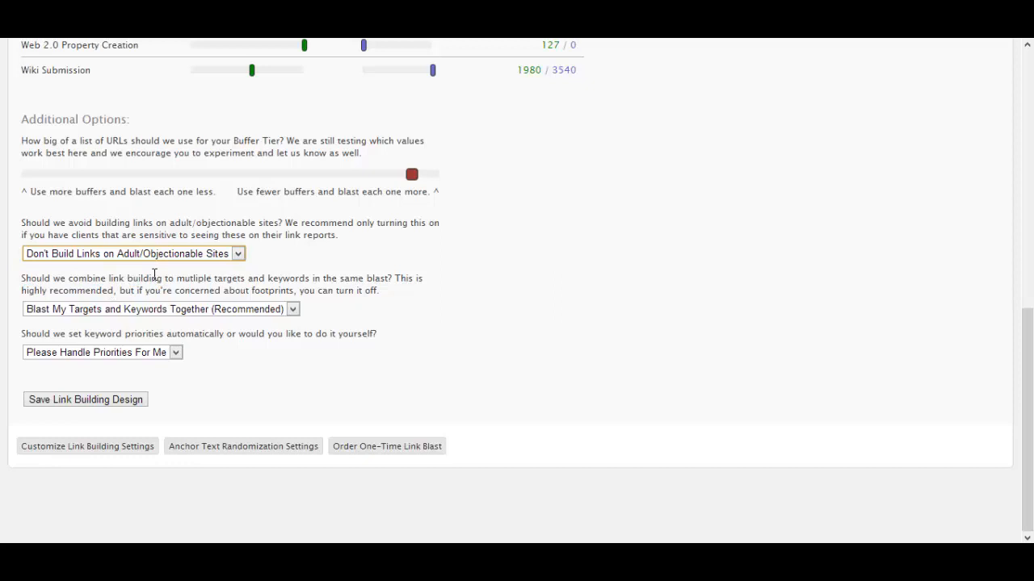
pyautogui.click(292, 308)
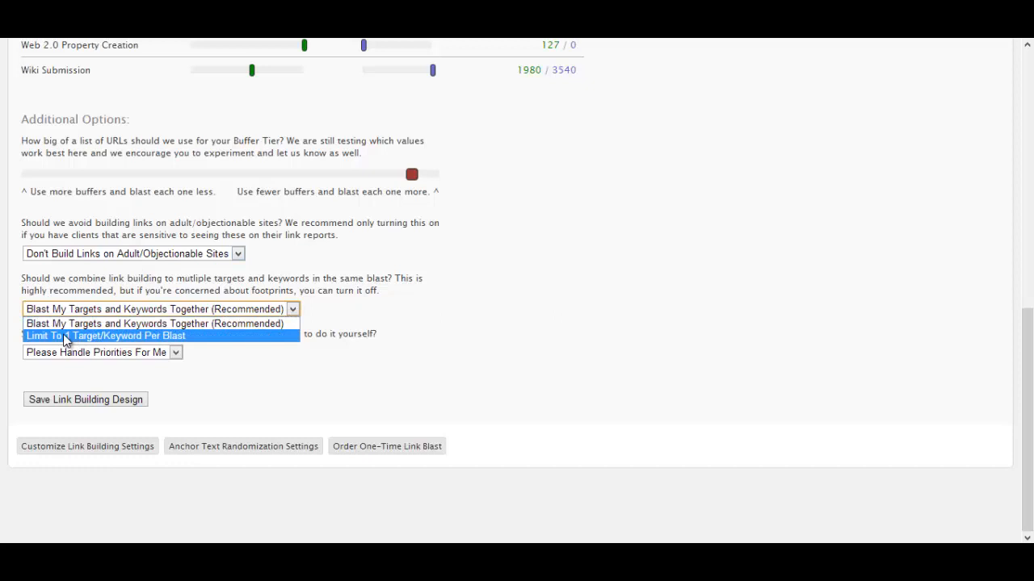
pyautogui.click(96, 352)
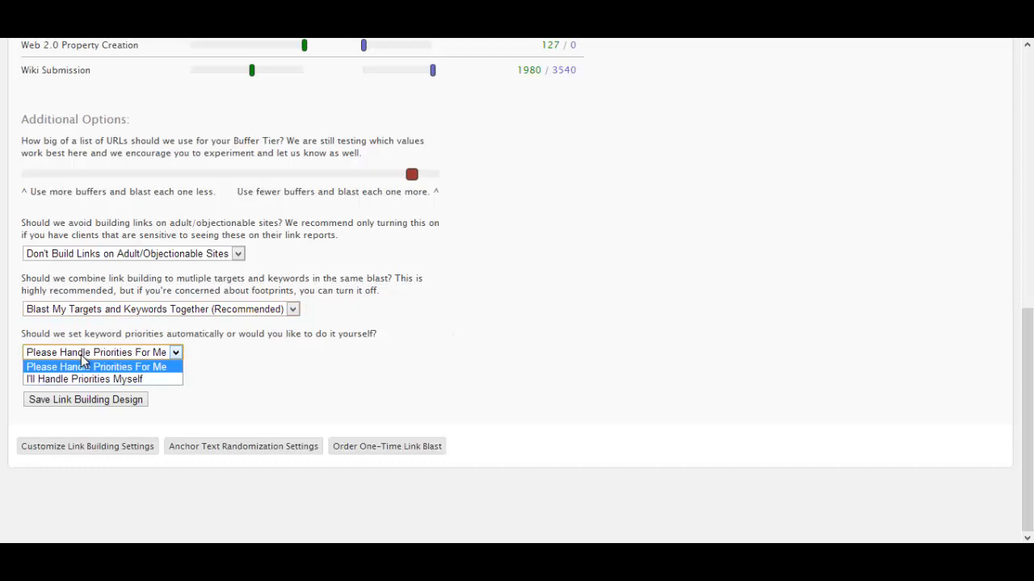
pyautogui.click(97, 367)
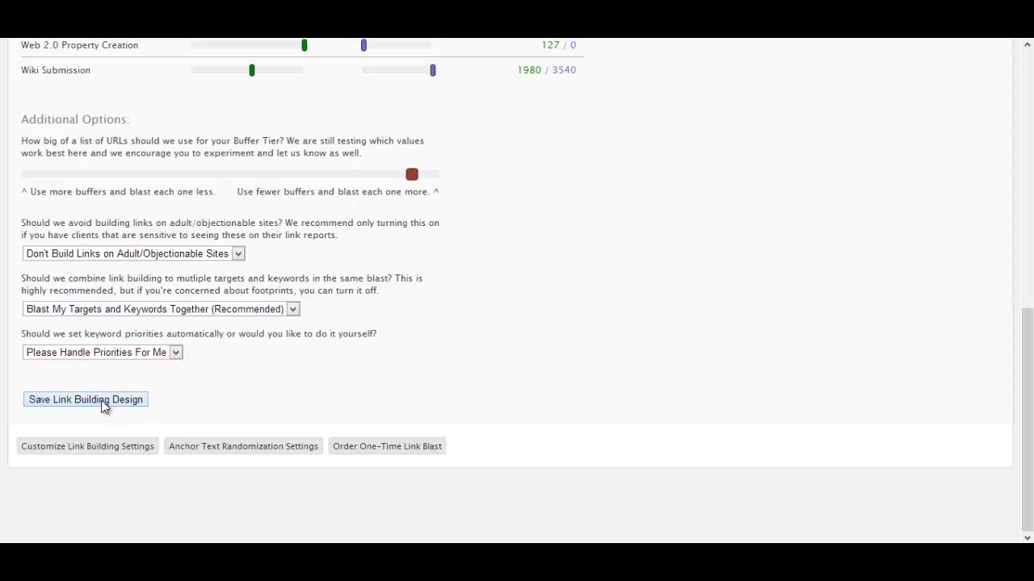
pyautogui.click(84, 399)
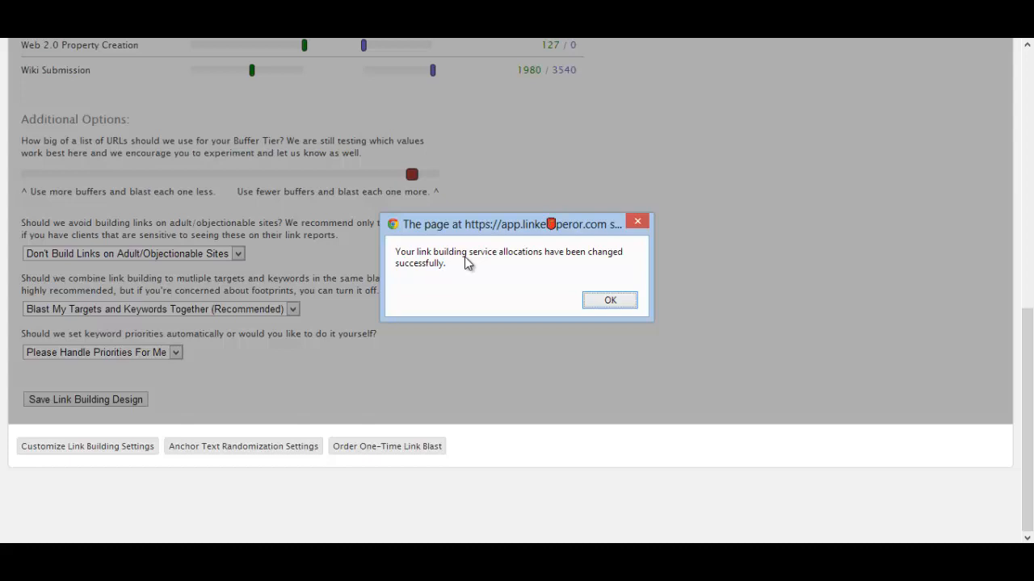
pyautogui.click(610, 299)
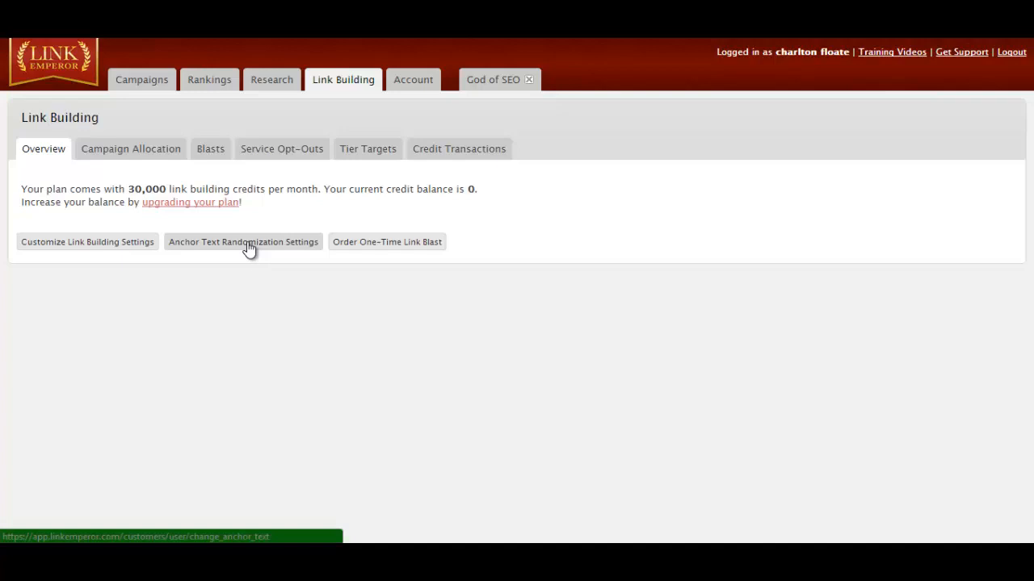
# - In Anchor Text Randomization Settings, drag the handles to 57% exact keyword, 10% prefix/suffix, 33% random
pyautogui.click(243, 242)
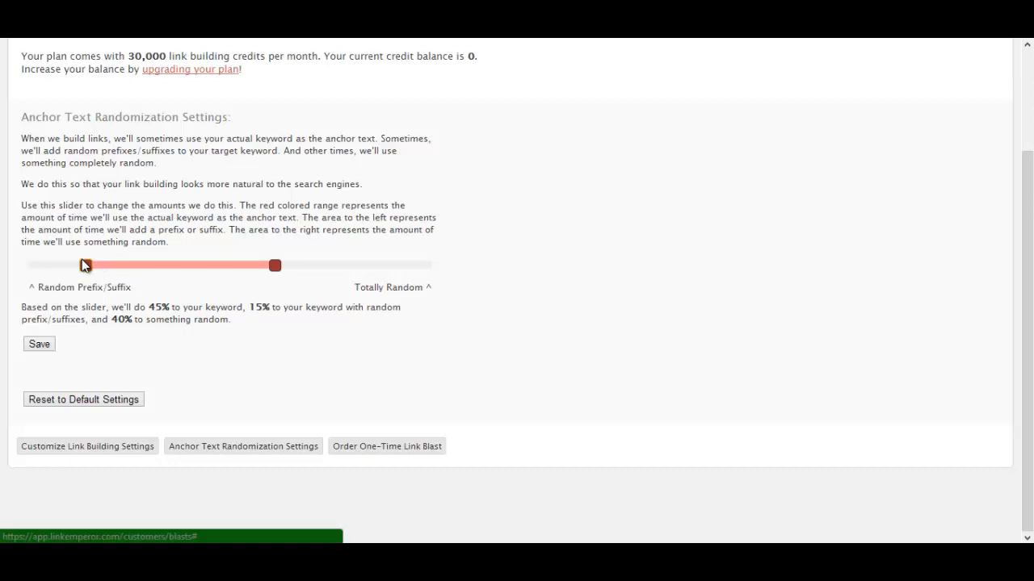
pyautogui.moveTo(275, 265); pyautogui.dragTo(303, 265)
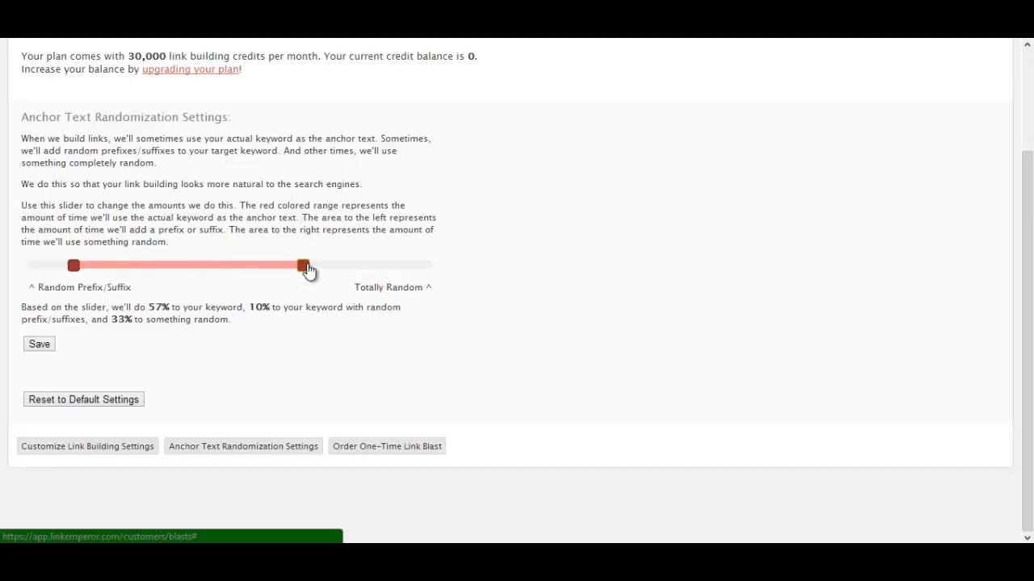
pyautogui.moveTo(304, 266); pyautogui.dragTo(266, 266)
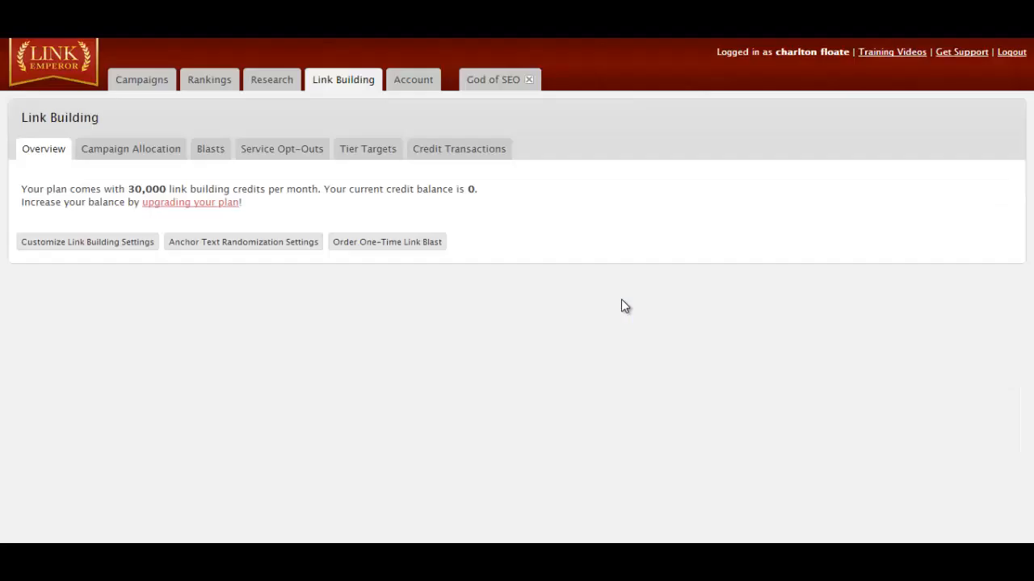
pyautogui.moveTo(824, 266)
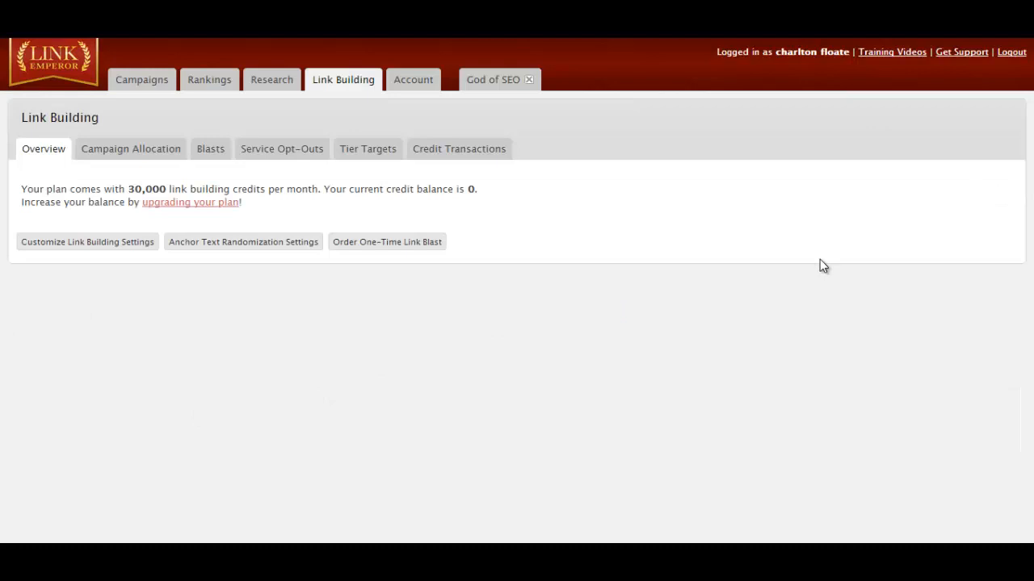
# - Review the account plan and fees, the ranking reports, and the God of SEO campaign overview
pyautogui.click(414, 79)
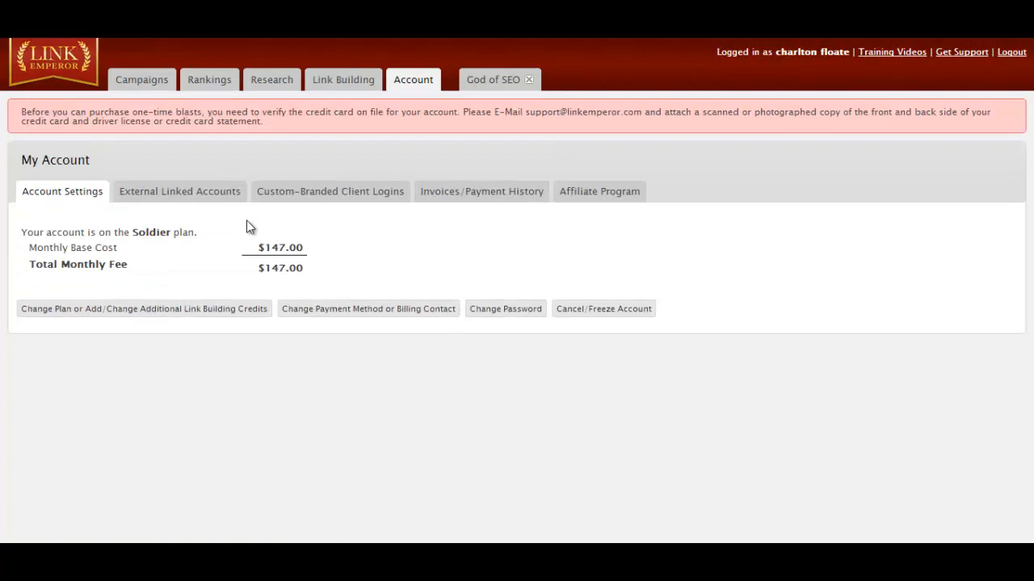
pyautogui.click(210, 79)
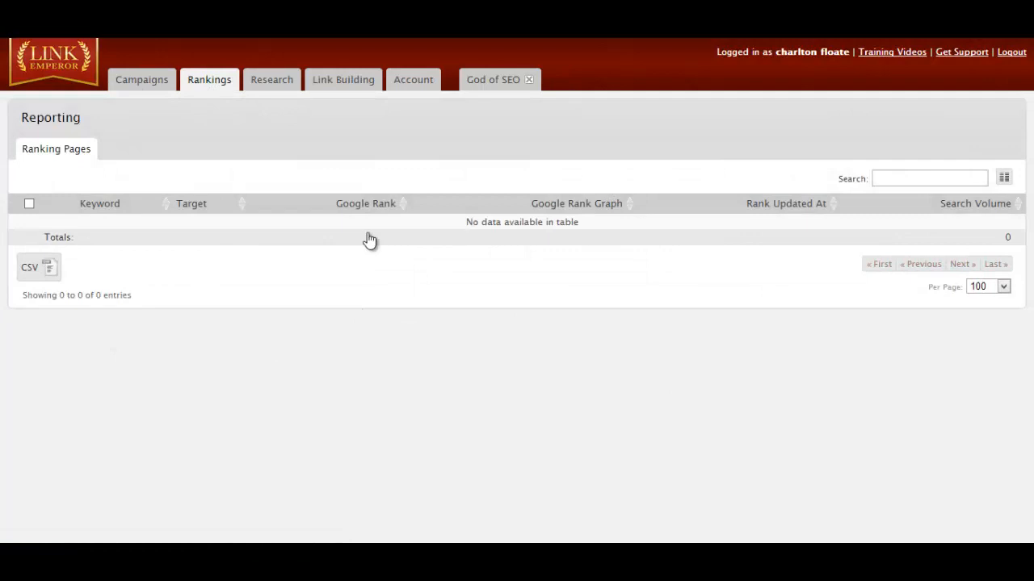
pyautogui.click(492, 79)
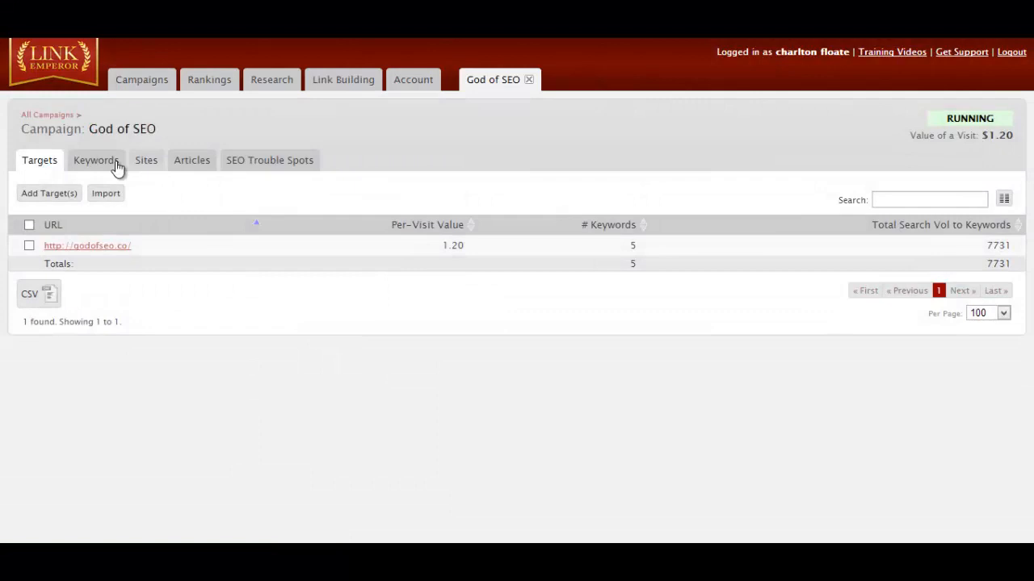
# - Browse the campaign's Keywords, SEO Trouble Spots and Articles, then show the empty Research Reports list
pyautogui.click(95, 160)
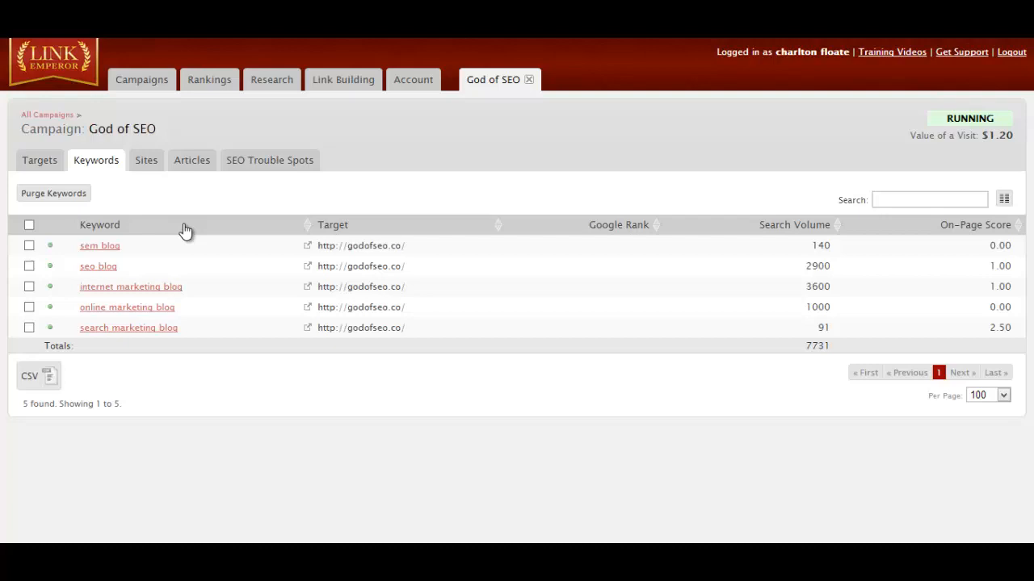
pyautogui.click(268, 160)
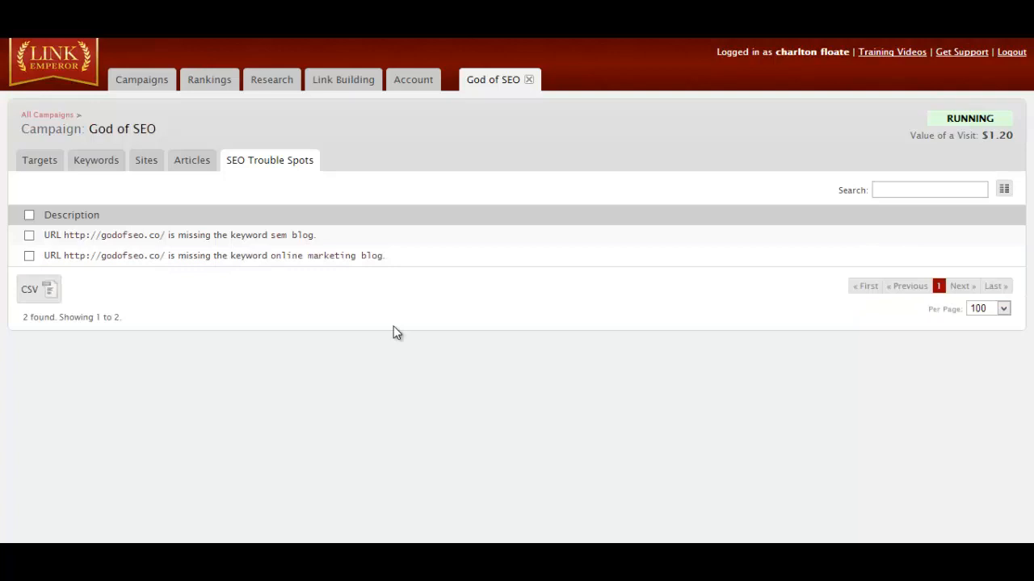
pyautogui.click(190, 160)
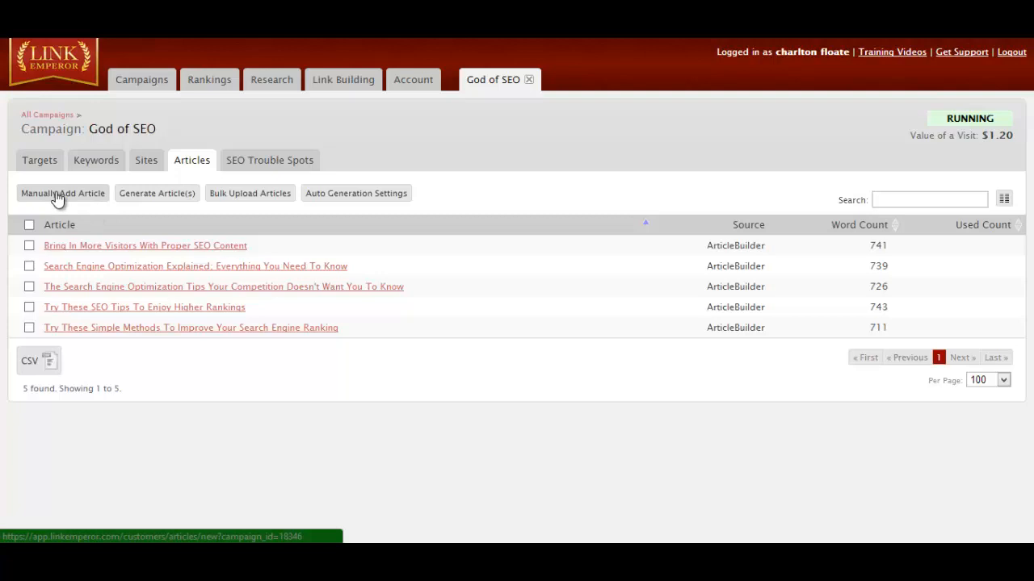
pyautogui.click(356, 194)
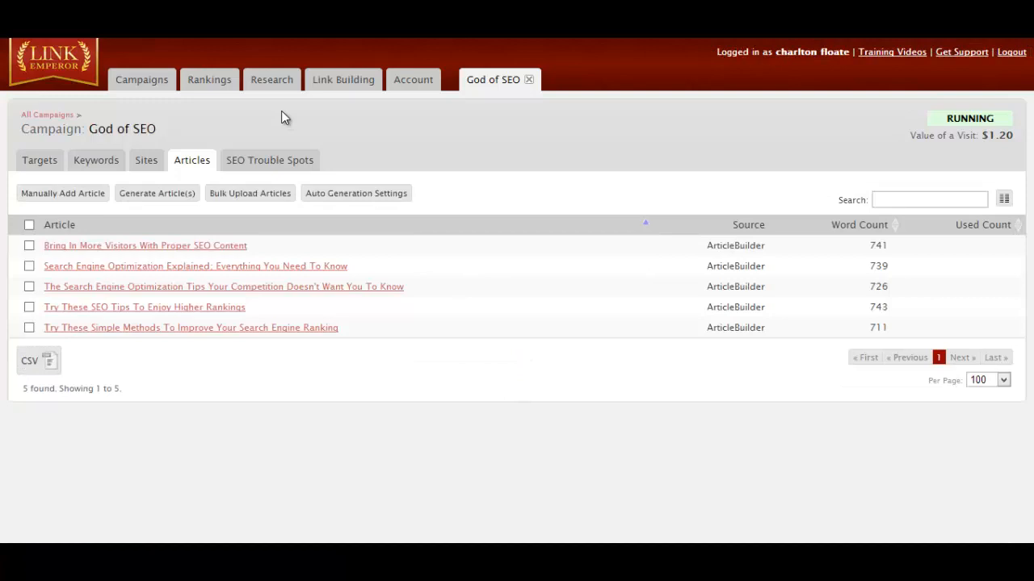
pyautogui.click(271, 79)
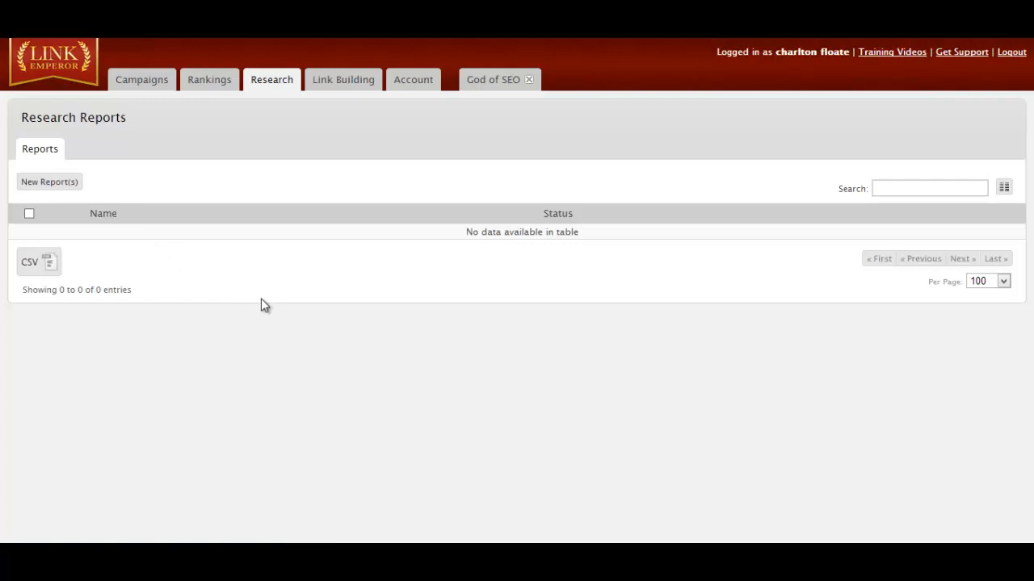
# - Review the Link Building service opt-outs and tier target URLs sections, both empty
pyautogui.click(342, 79)
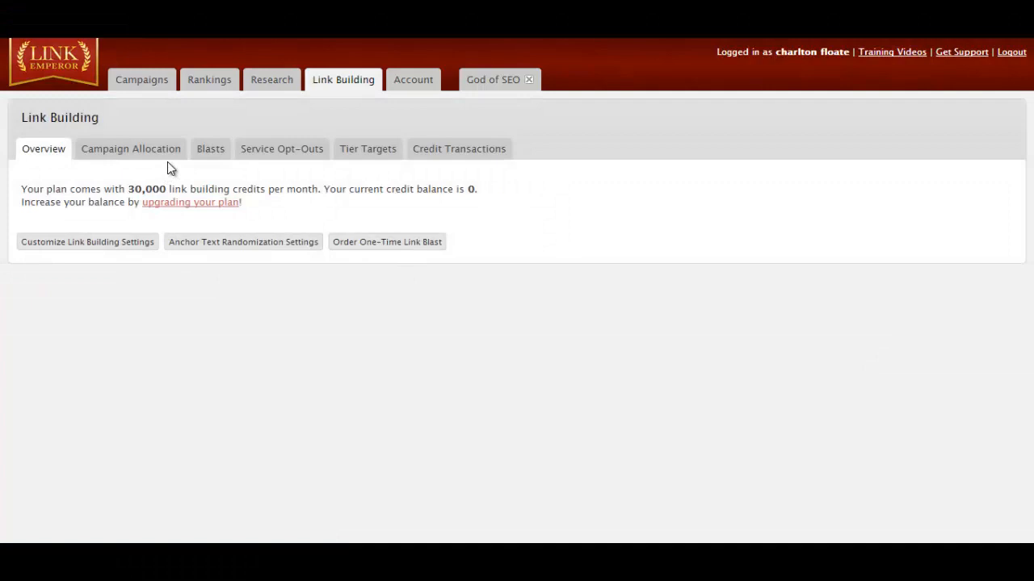
pyautogui.click(281, 148)
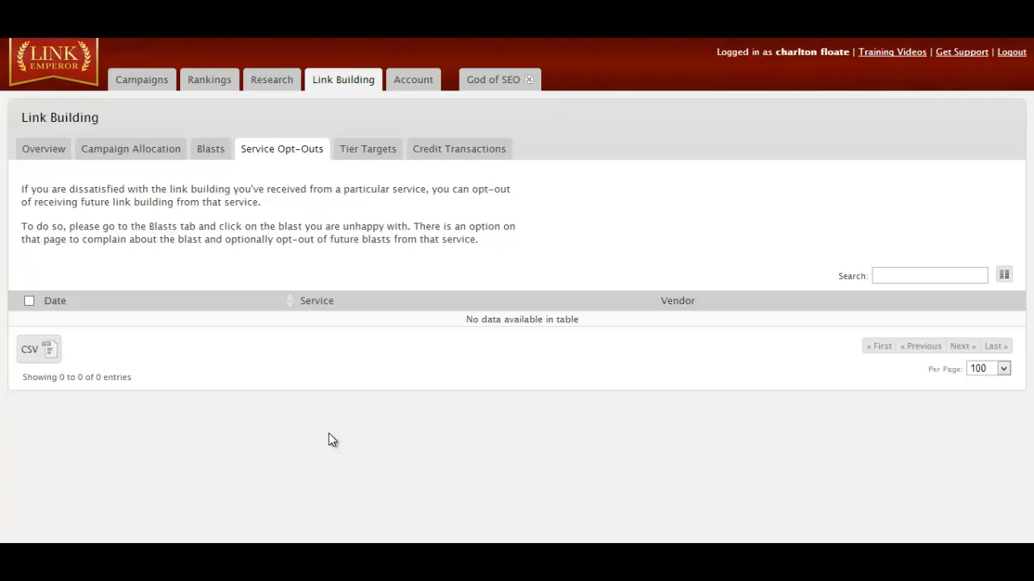
pyautogui.click(368, 148)
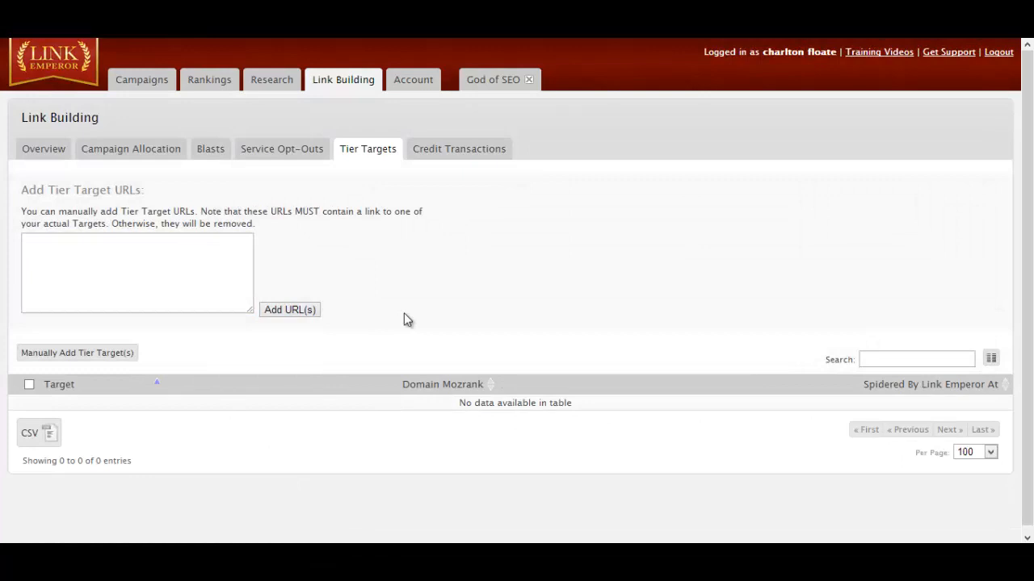
pyautogui.click(137, 271)
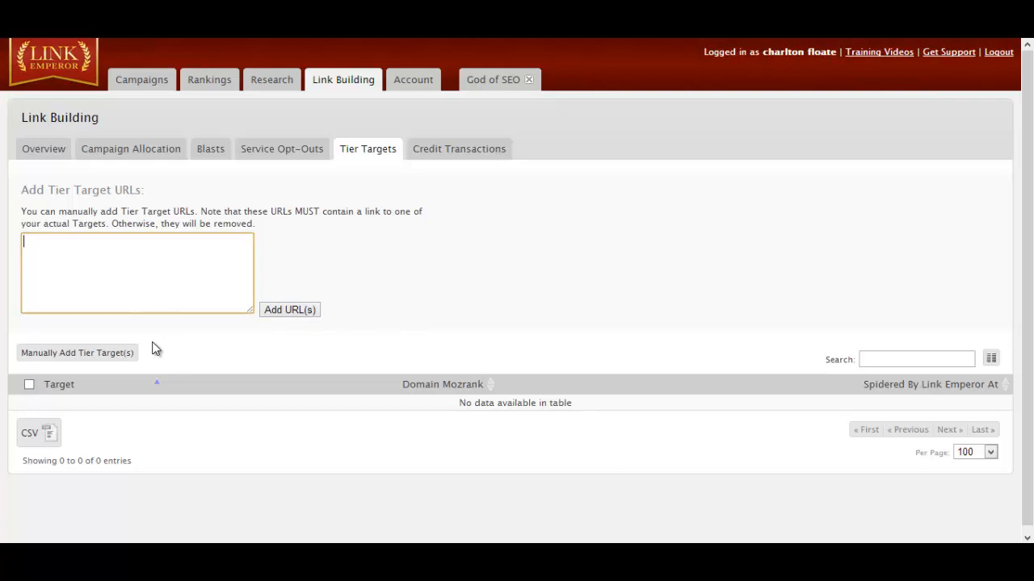
# - Check the empty credit transactions history and return to the Soldier plan account page at $147 per month
pyautogui.click(458, 149)
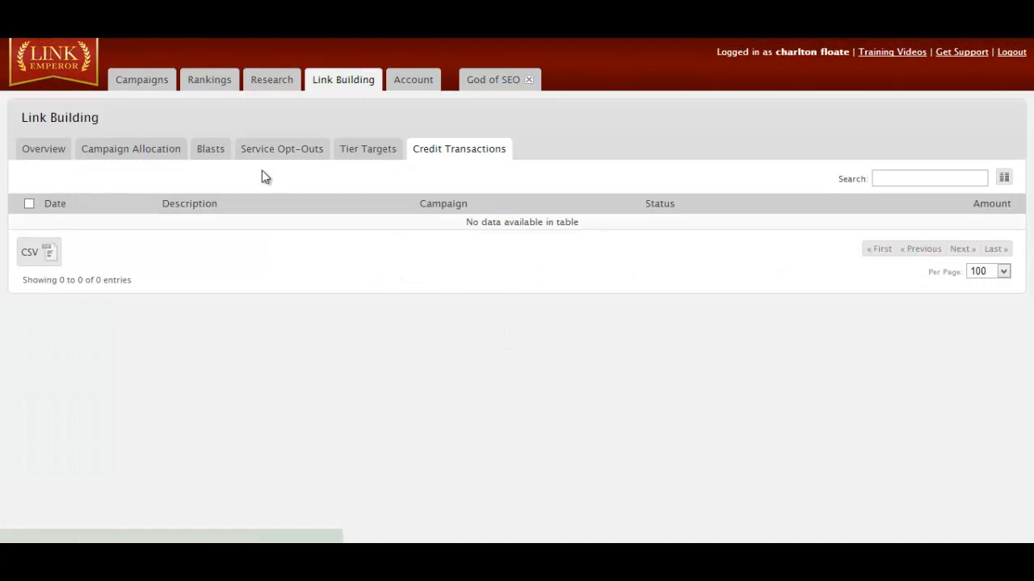
pyautogui.click(413, 80)
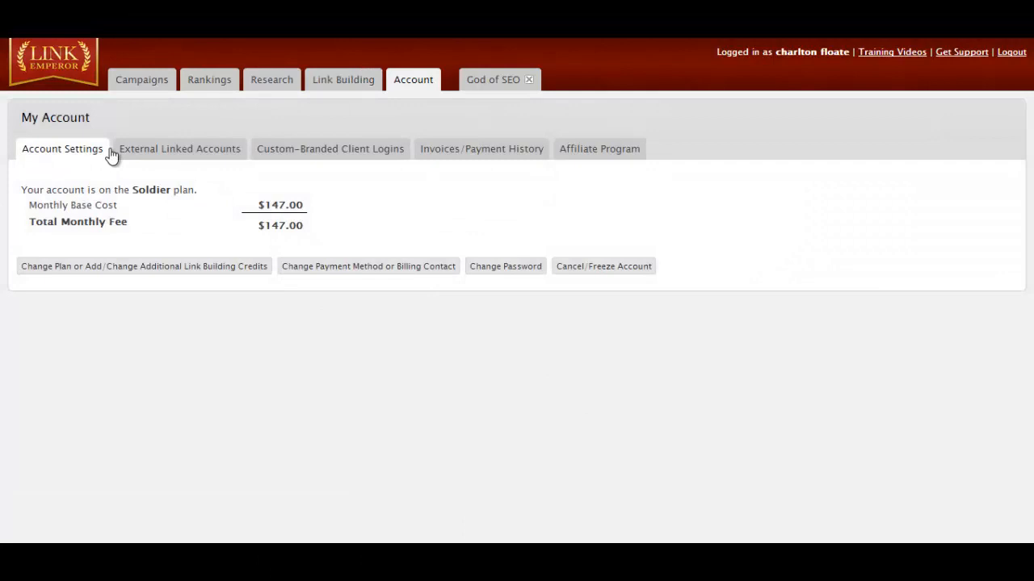
# - From External Linked Accounts, authorize and grant app.linkemperor.com access to Google Analytics
pyautogui.click(179, 149)
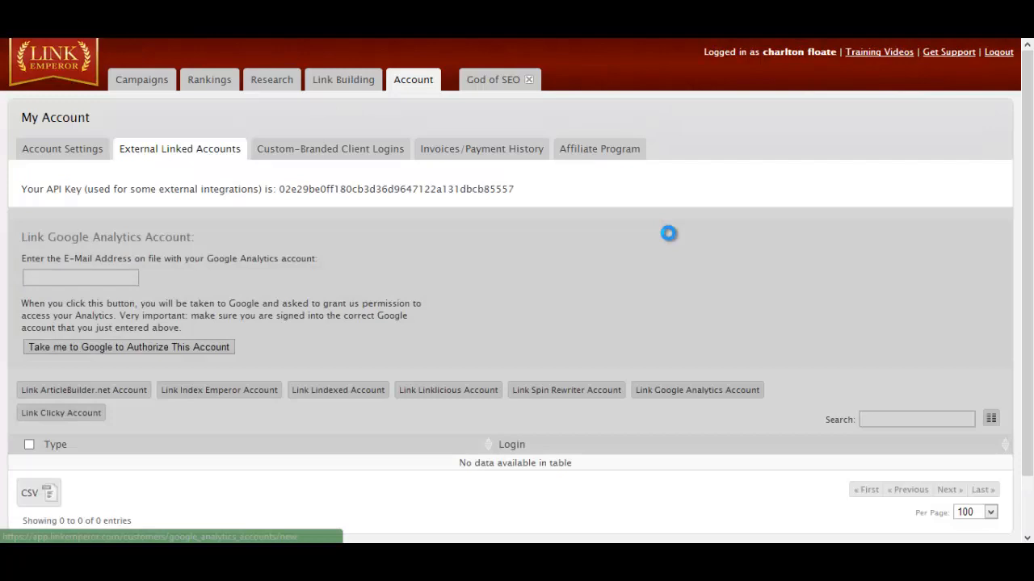
pyautogui.click(129, 346)
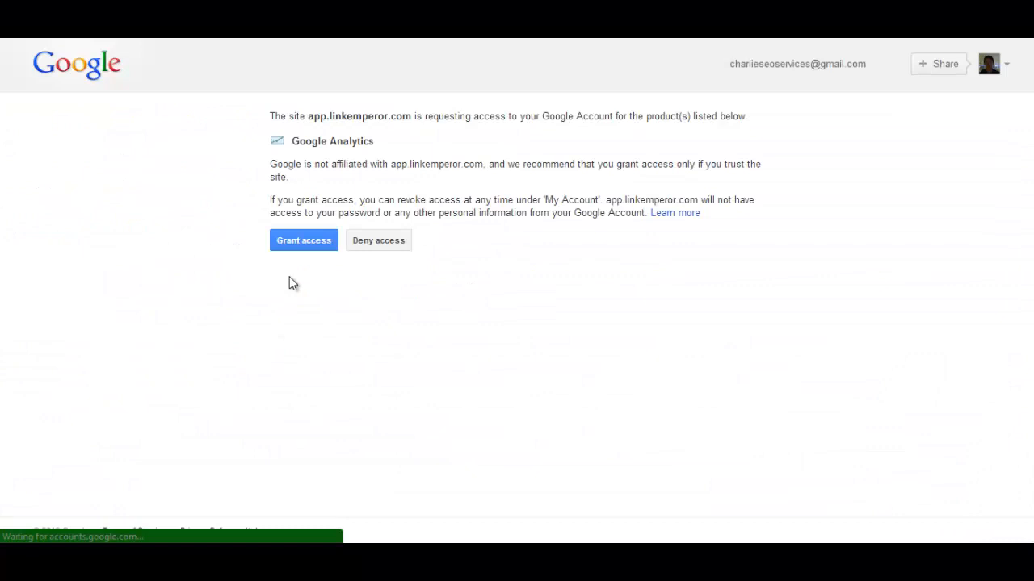
pyautogui.click(304, 239)
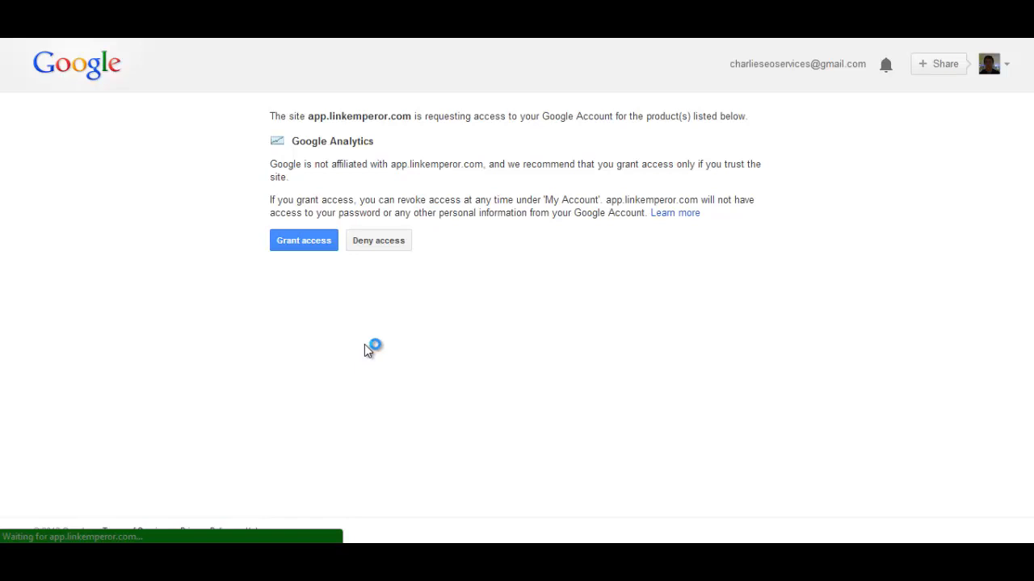
# - View the Custom-Branded Client Logins section, which the current plan does not include
pyautogui.click(303, 239)
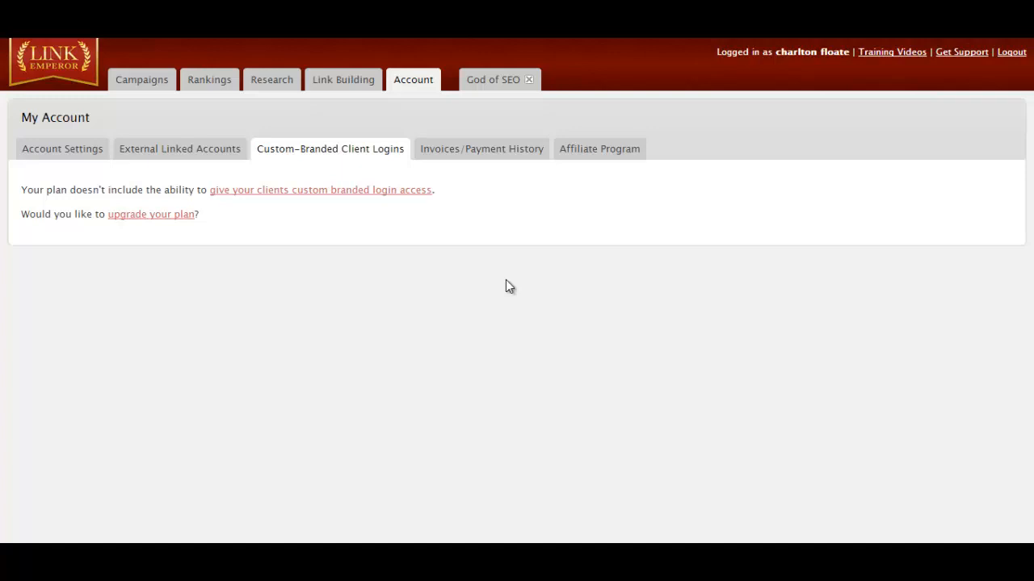
pyautogui.moveTo(427, 298)
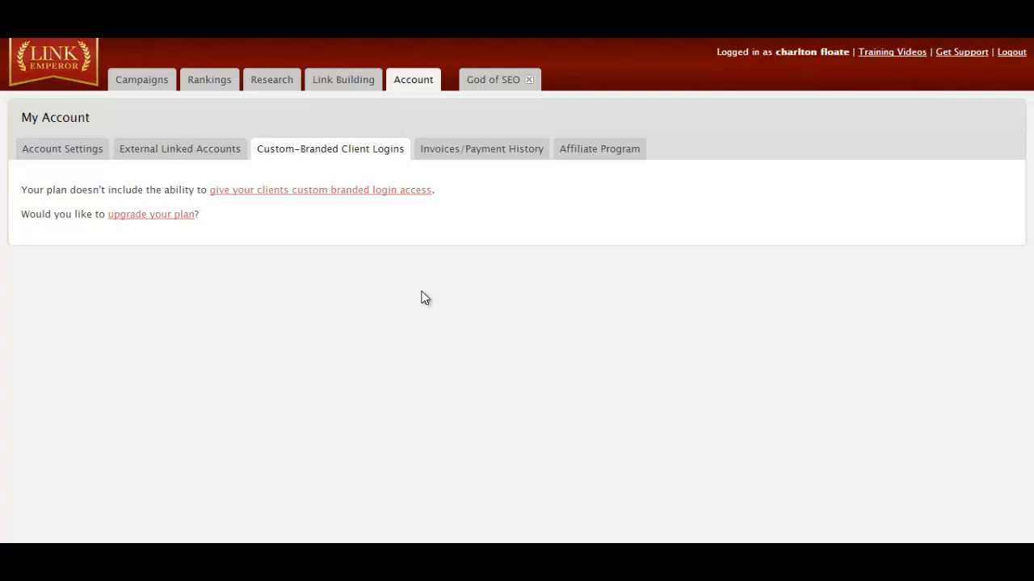
pyautogui.moveTo(598, 149)
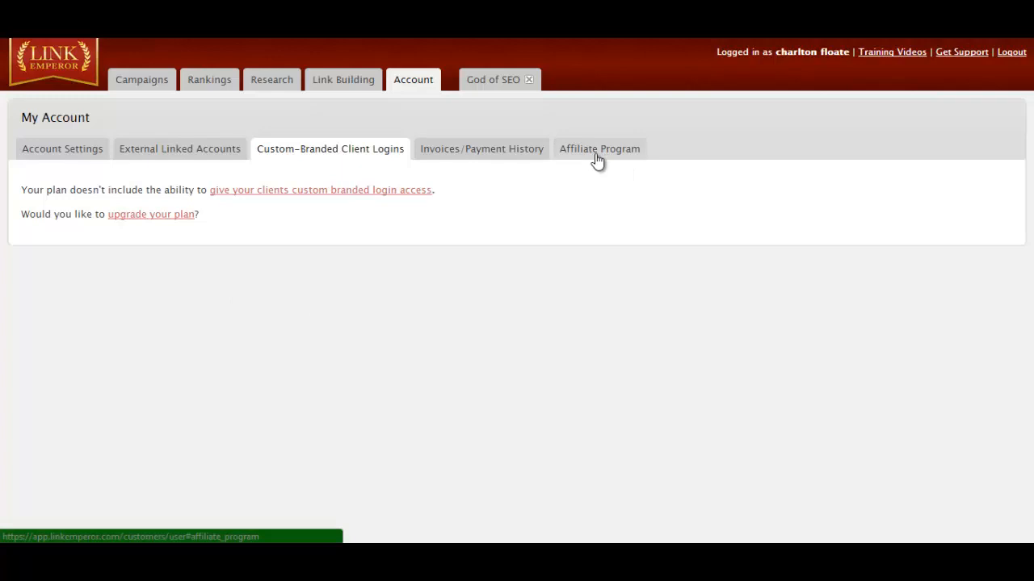
pyautogui.moveTo(554, 273)
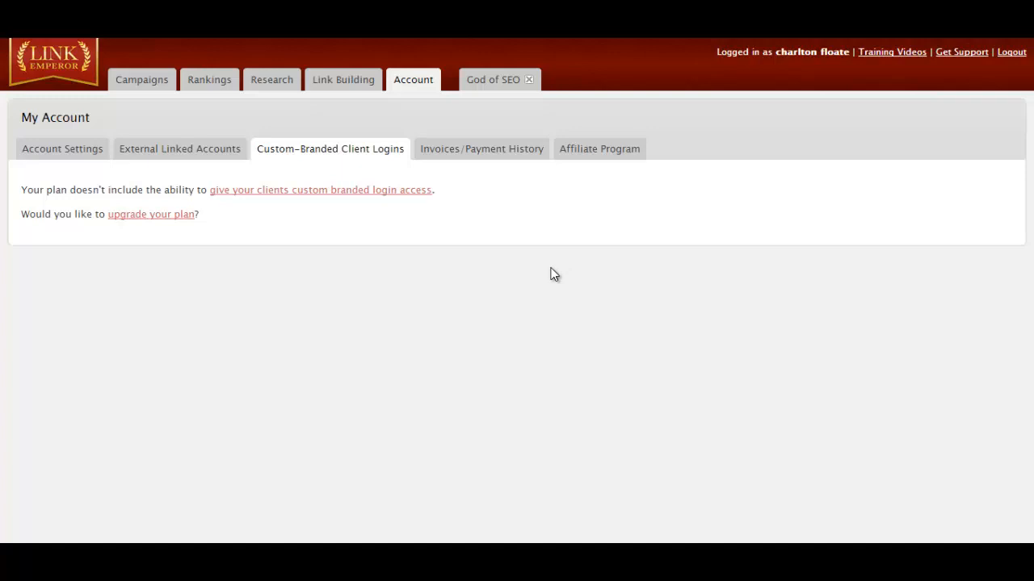